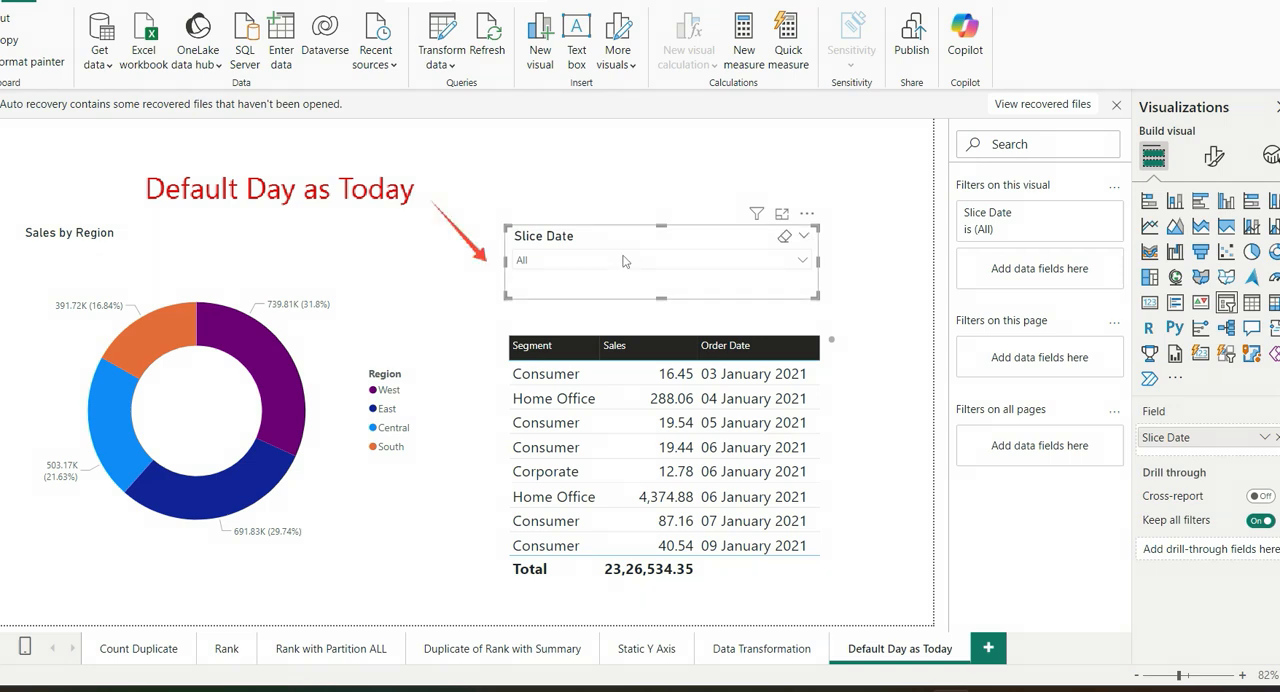
- Pick Today in the Slice Date slicer dropdown to show 02 December 2024 sales
click(801, 260)
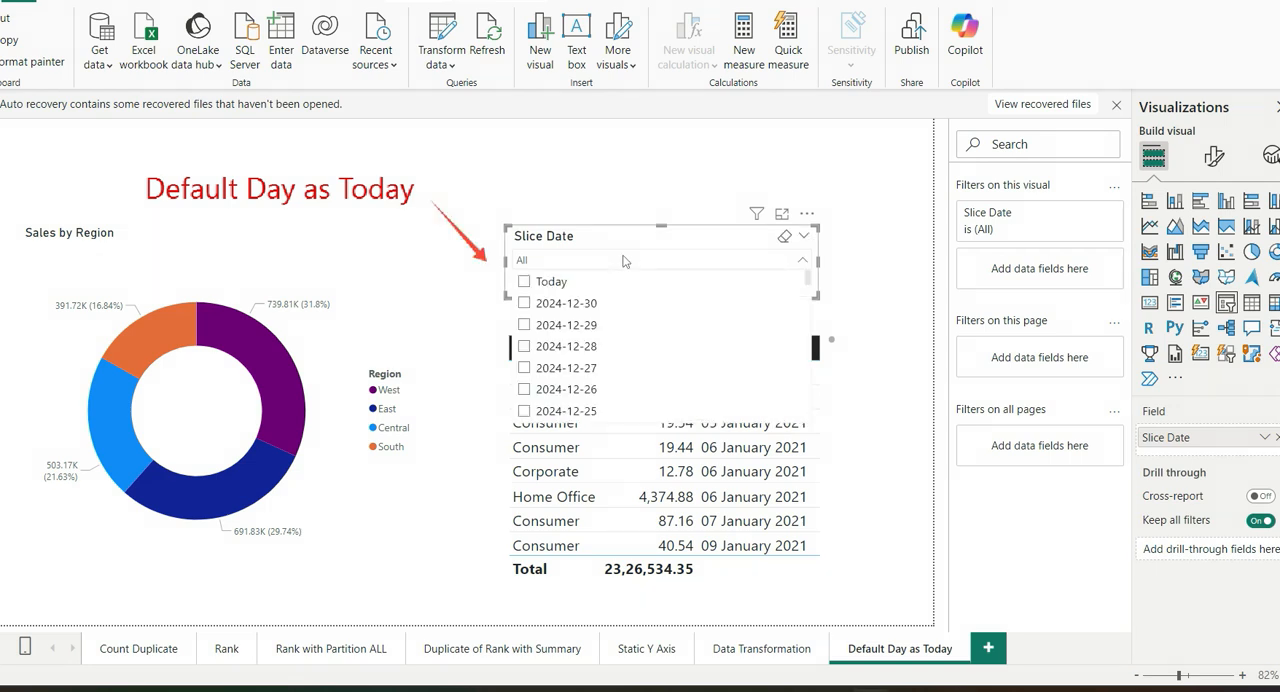
click(524, 281)
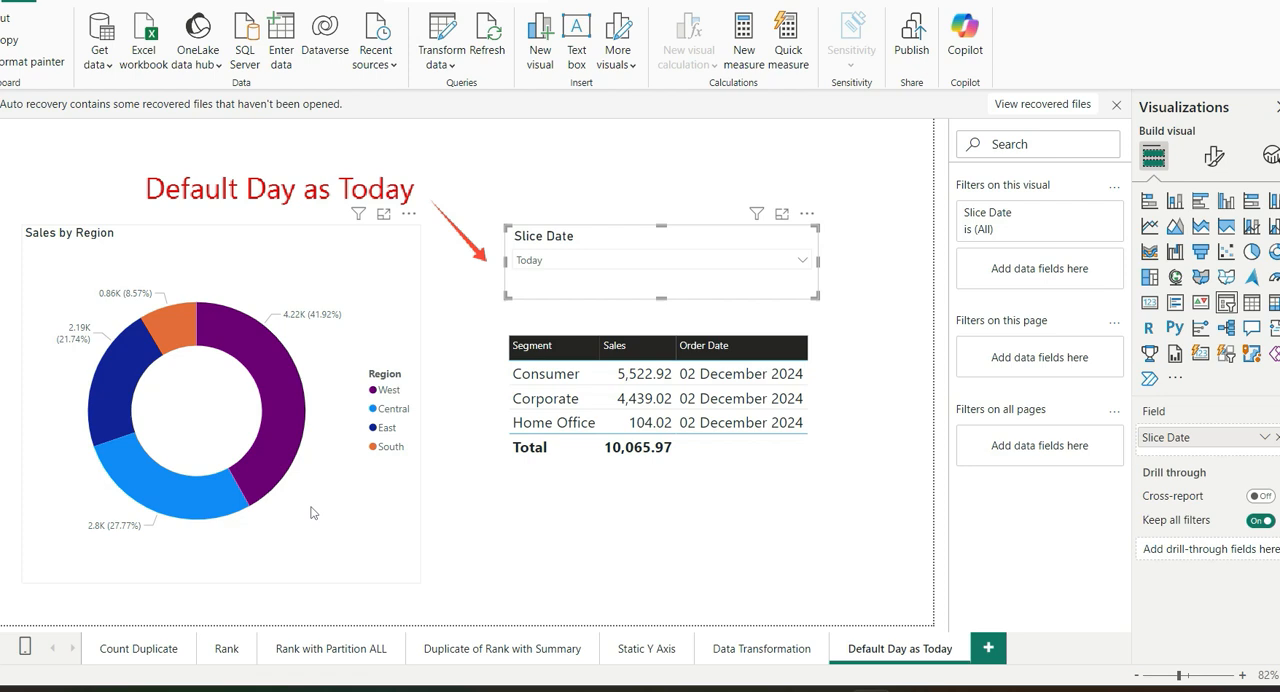
click(800, 260)
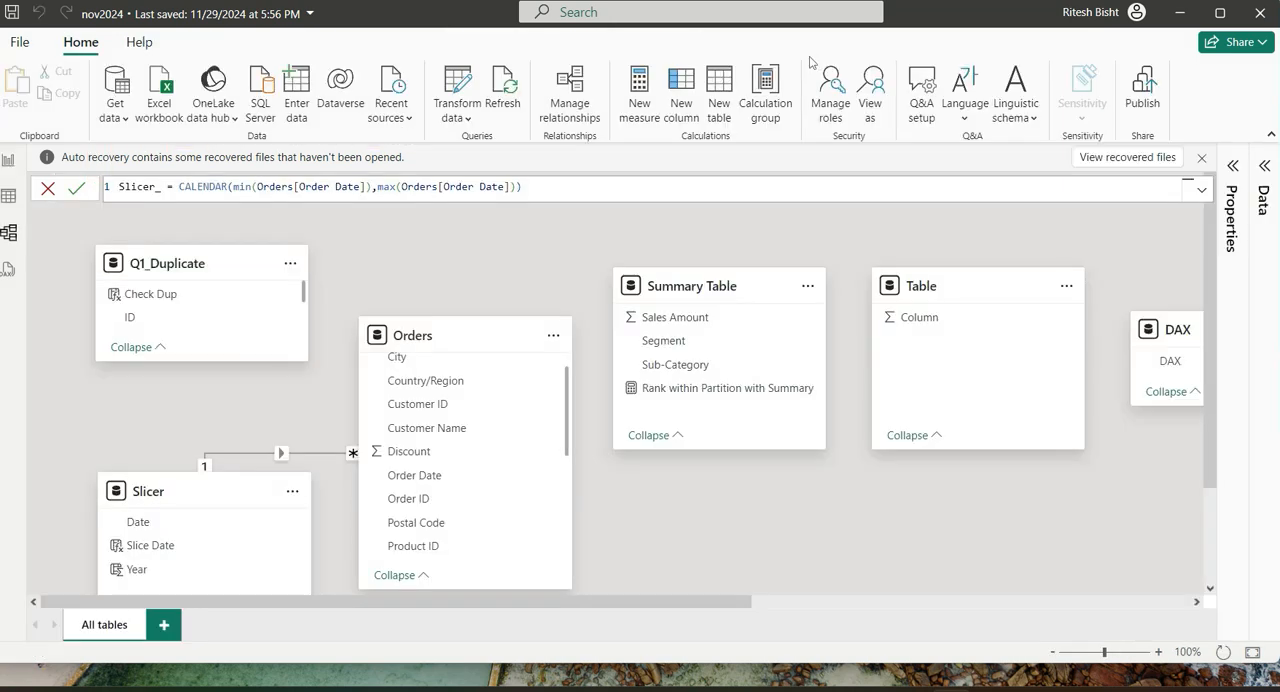
mouse_move(812, 62)
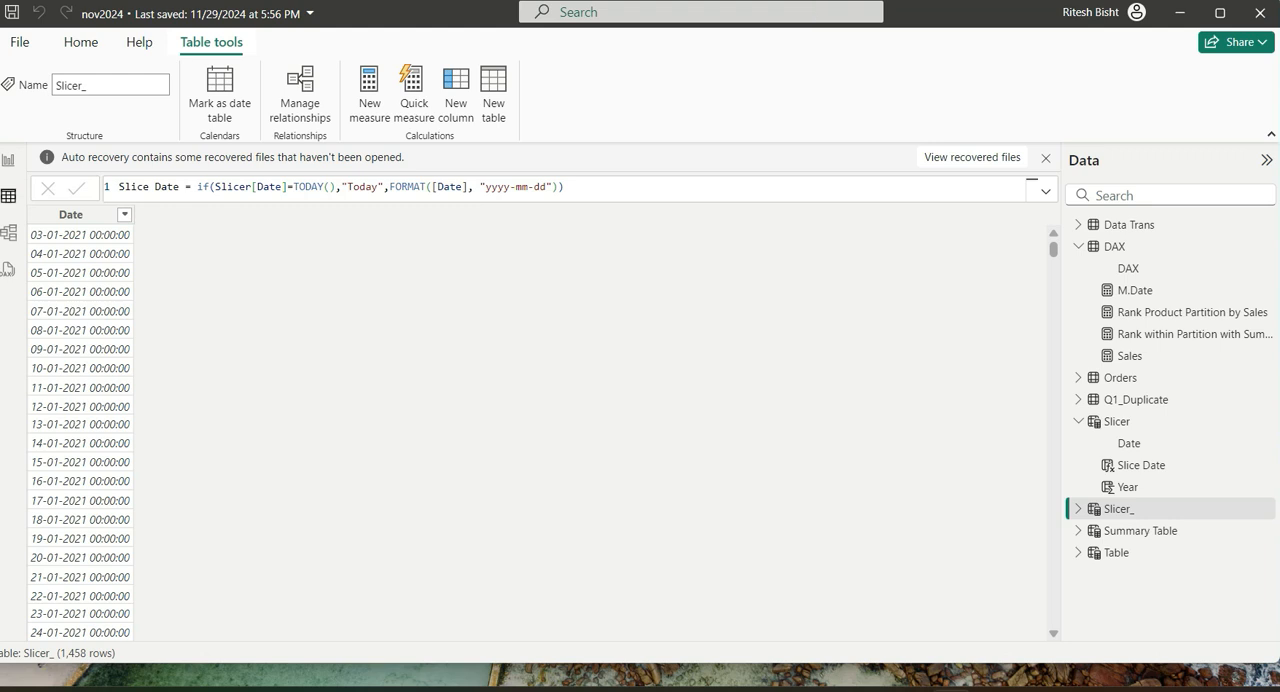
- Sort the Slicer_ Date column descending so 30 December 2024 comes first
click(1129, 530)
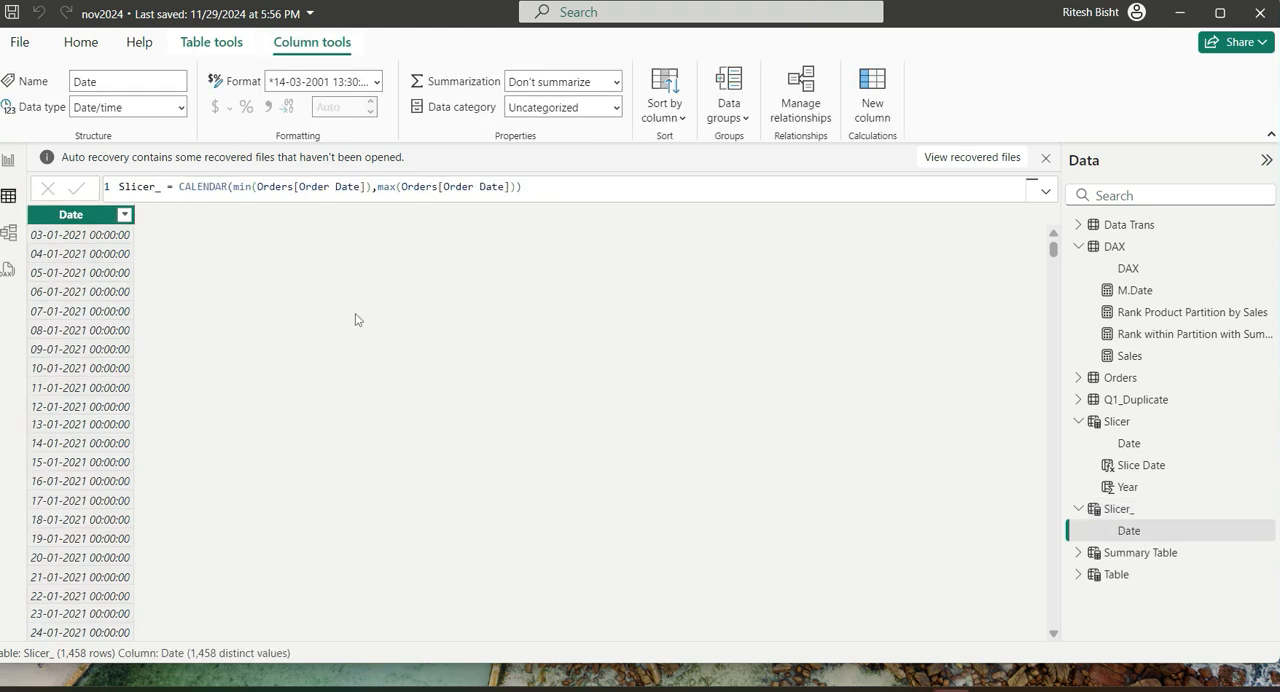
click(124, 214)
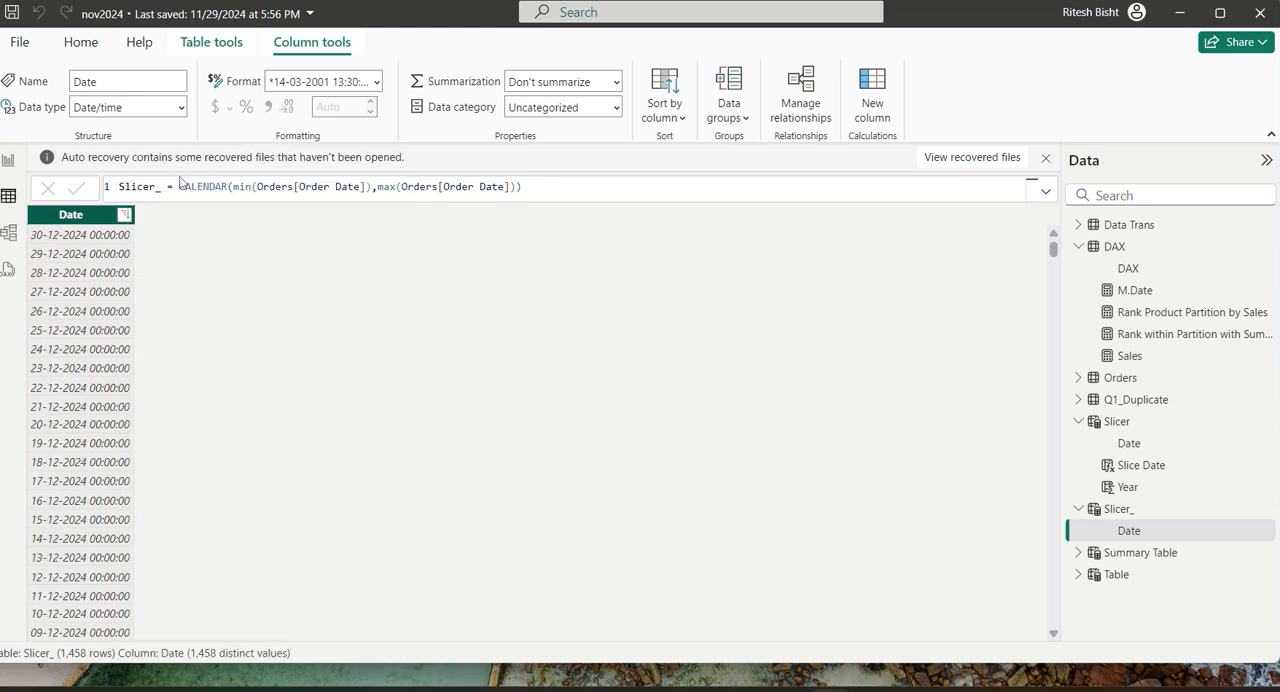
scroll(down, 3)
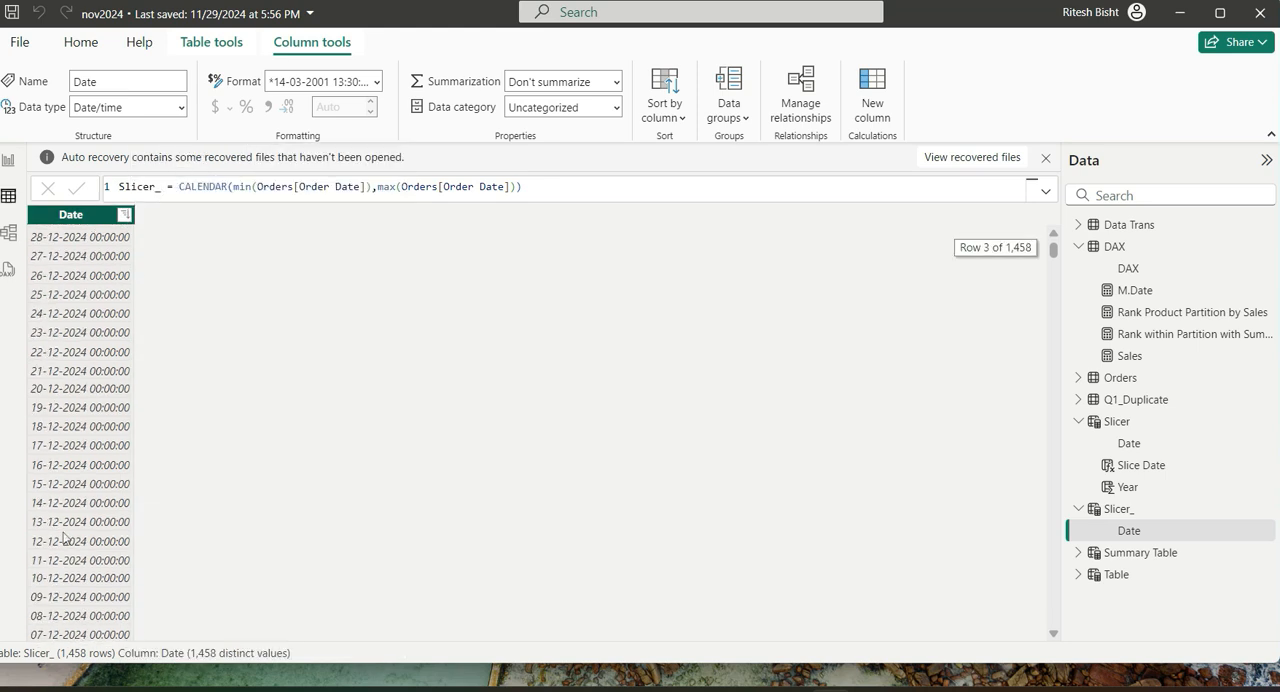
scroll(down, 3)
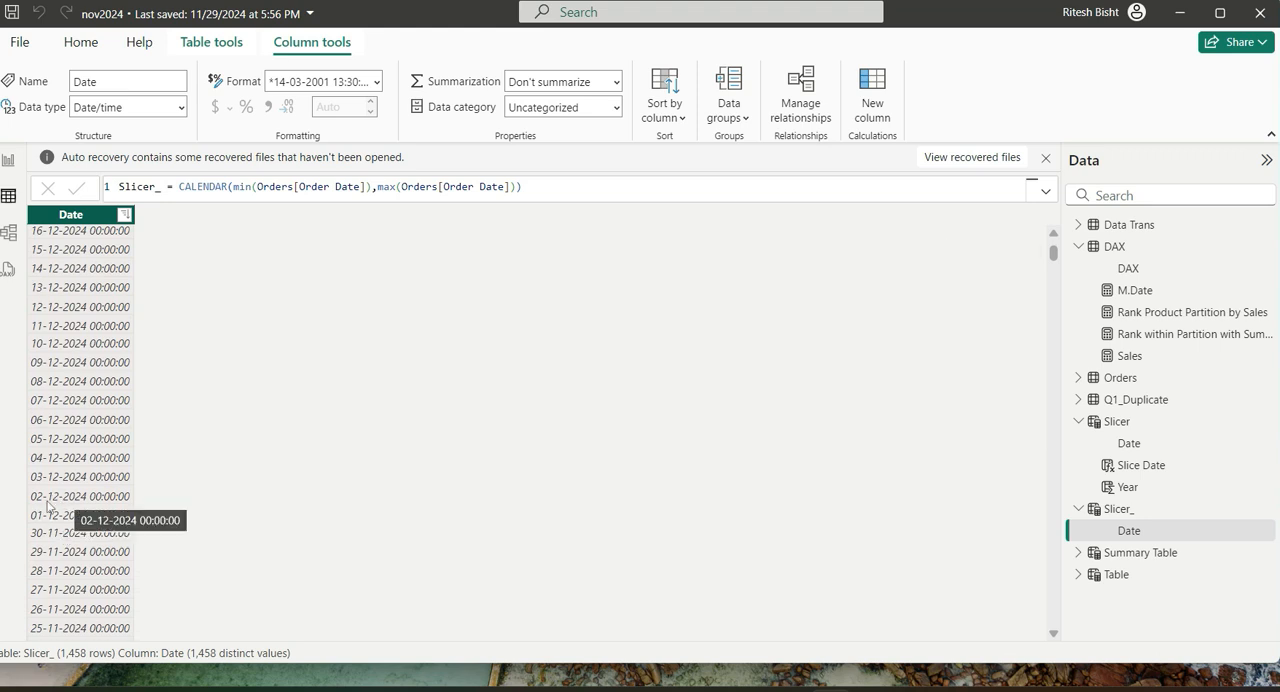
mouse_move(285, 250)
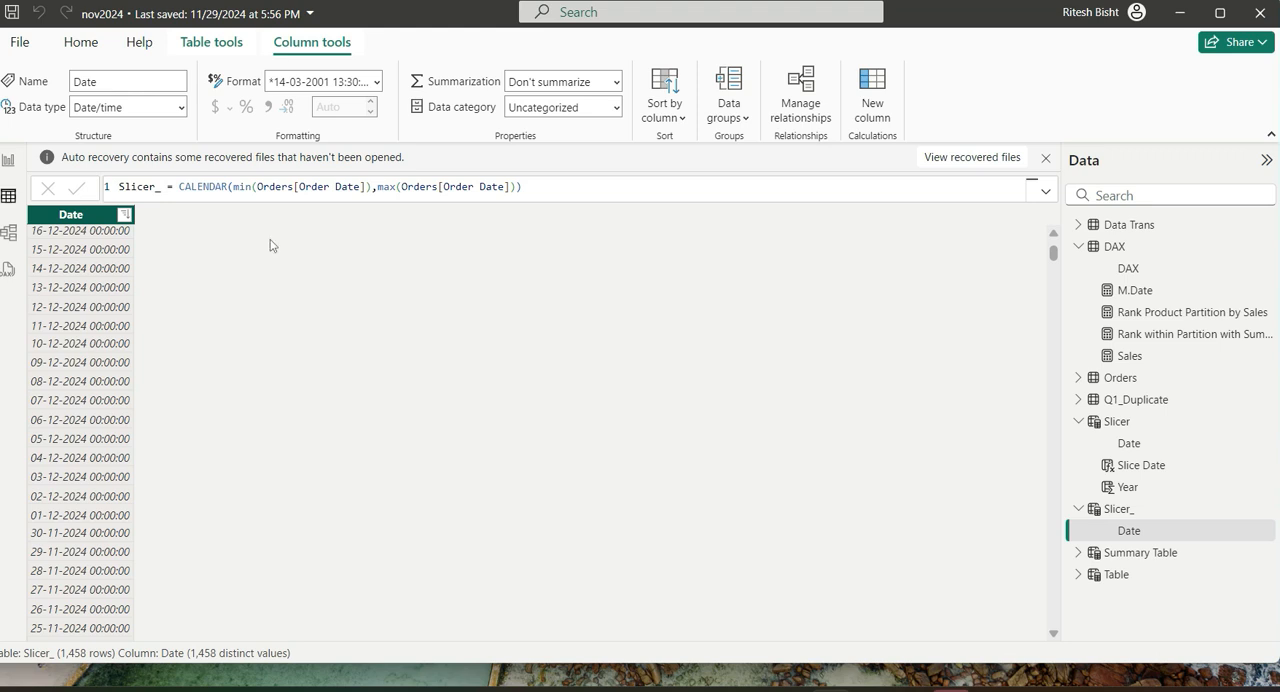
mouse_move(57, 542)
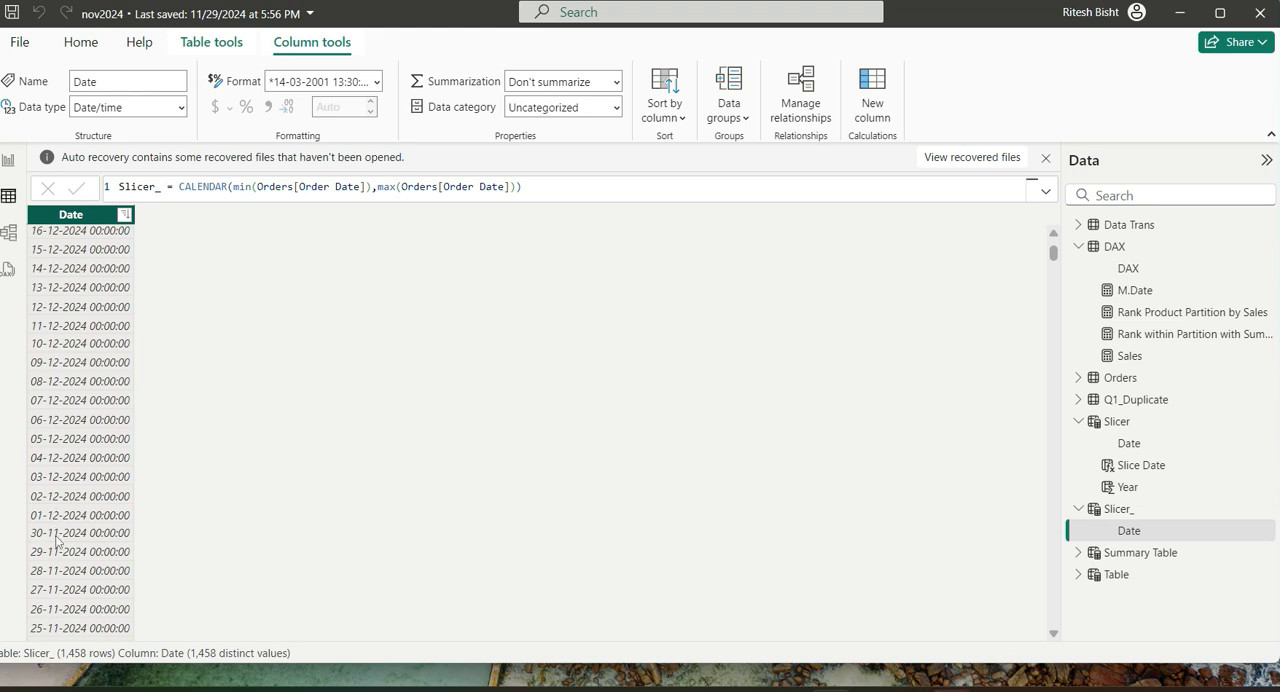
mouse_move(160, 532)
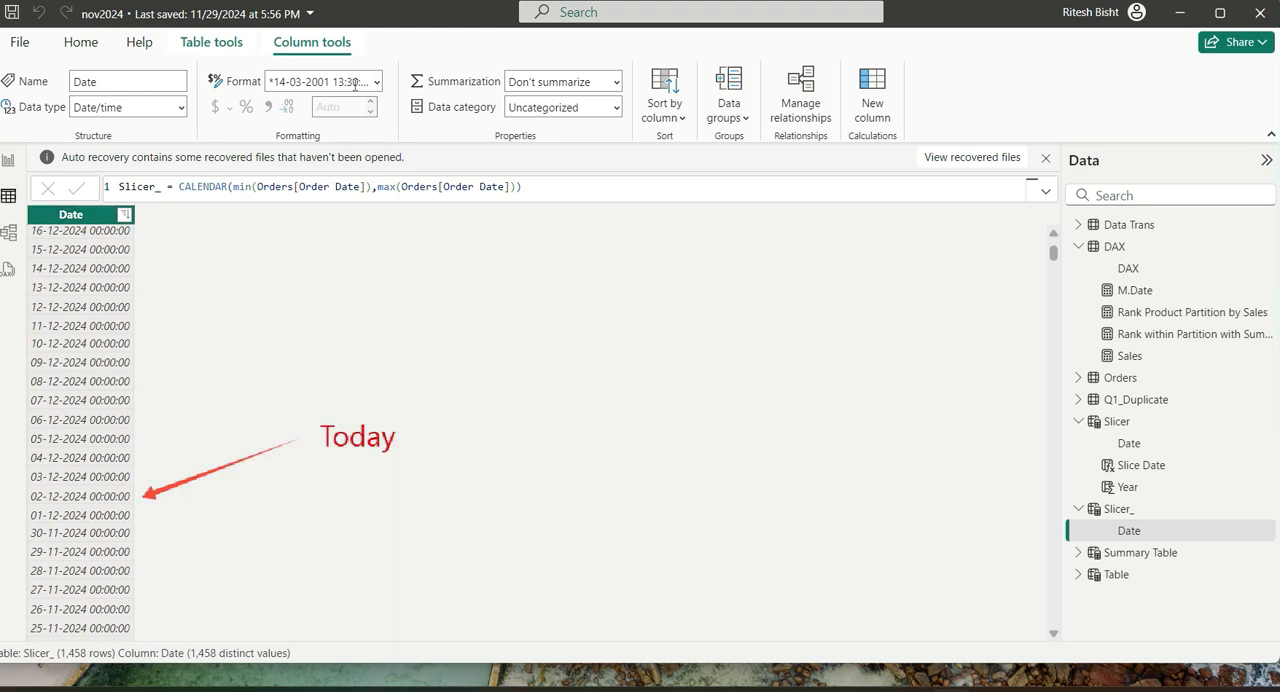
- Give the Slicer_ Date column the Short Date format, hiding the times
click(377, 81)
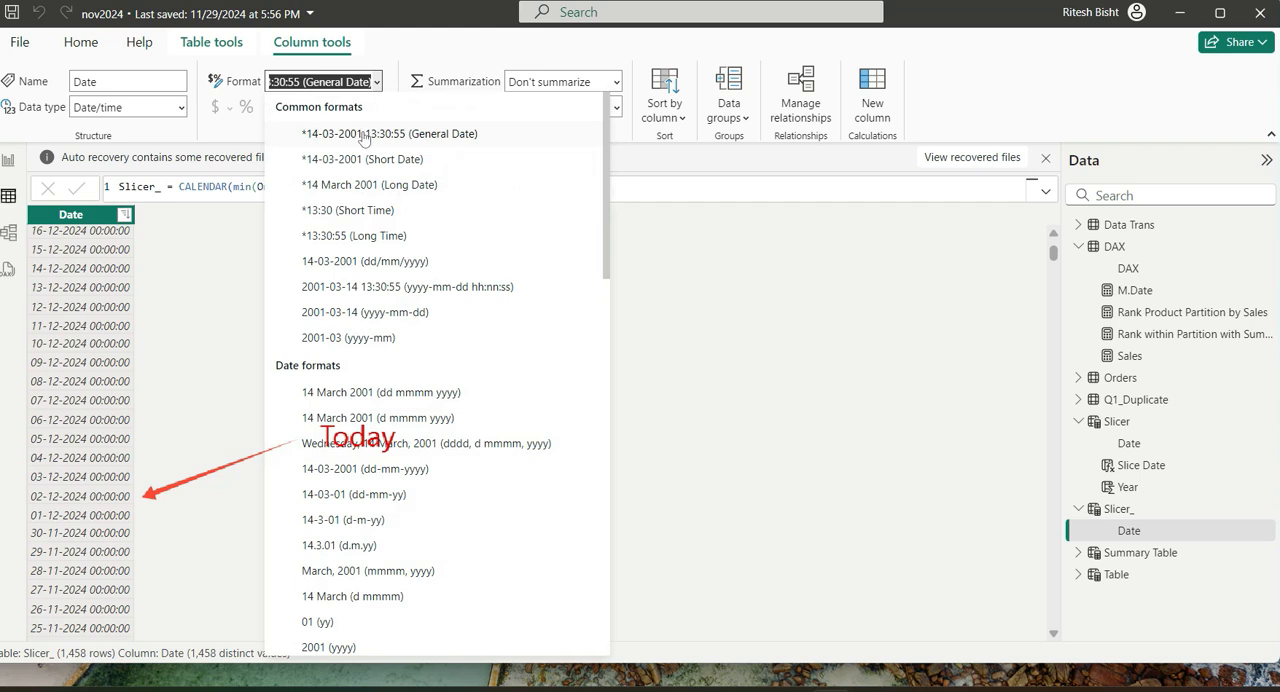
mouse_move(349, 168)
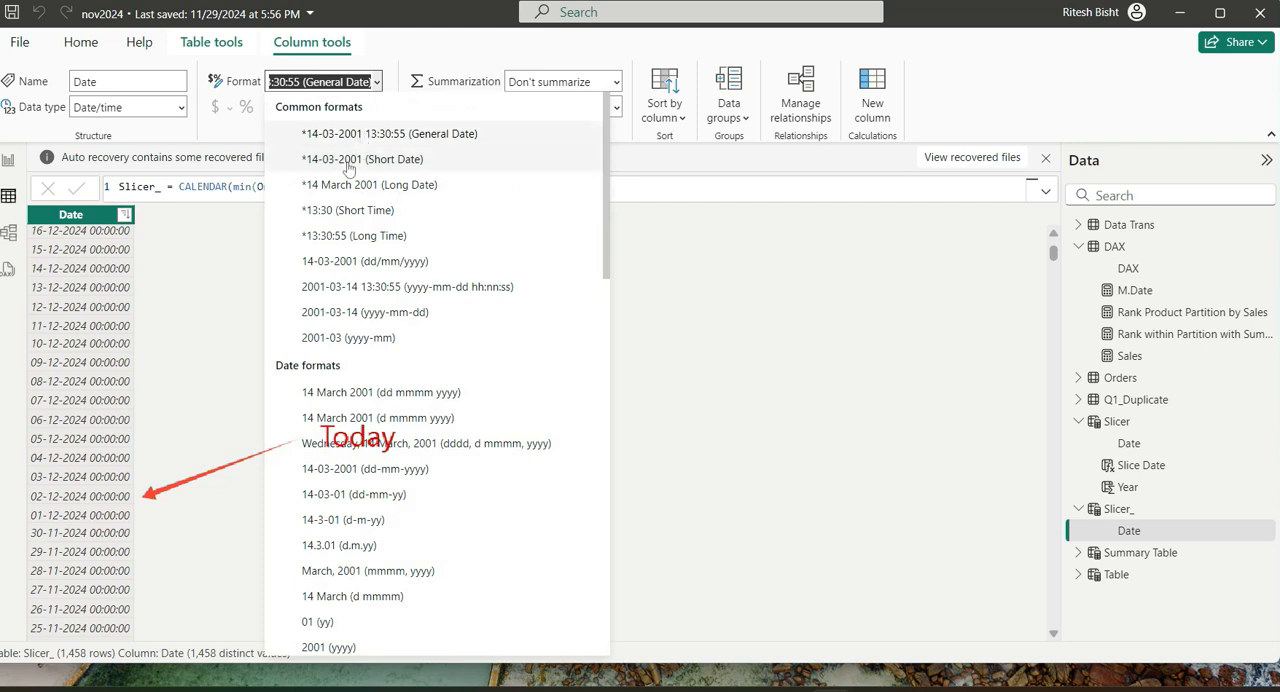
click(362, 159)
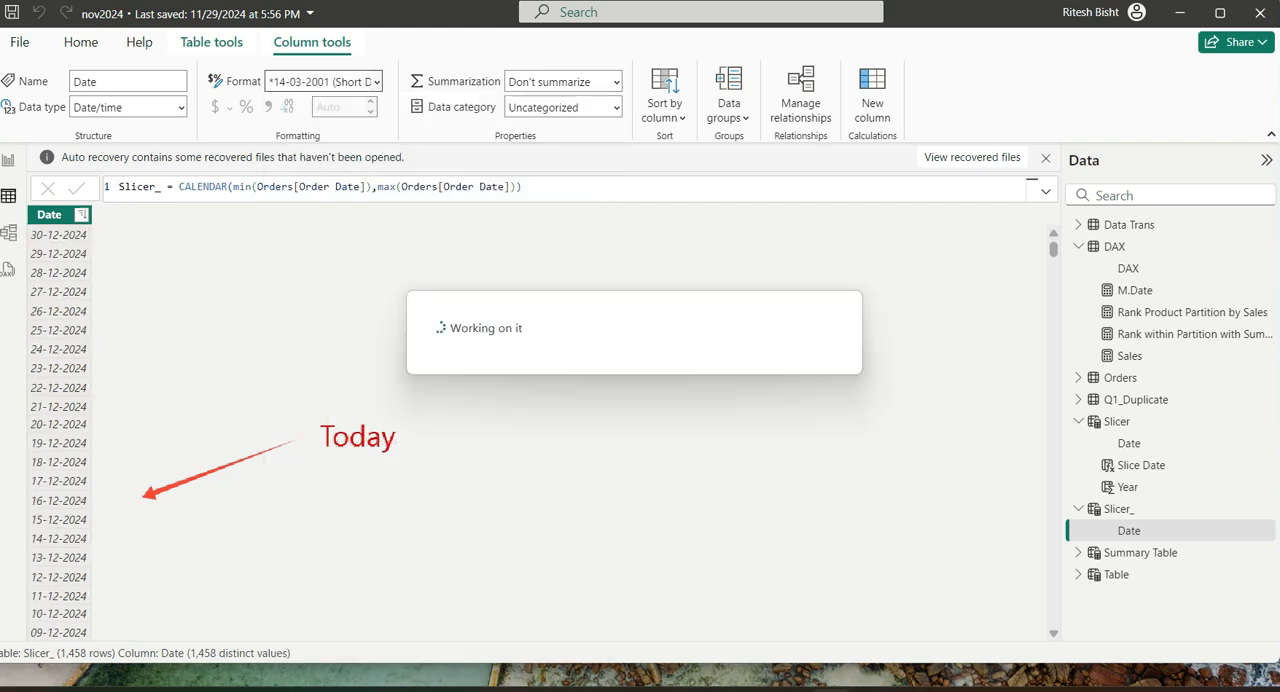
click(1117, 443)
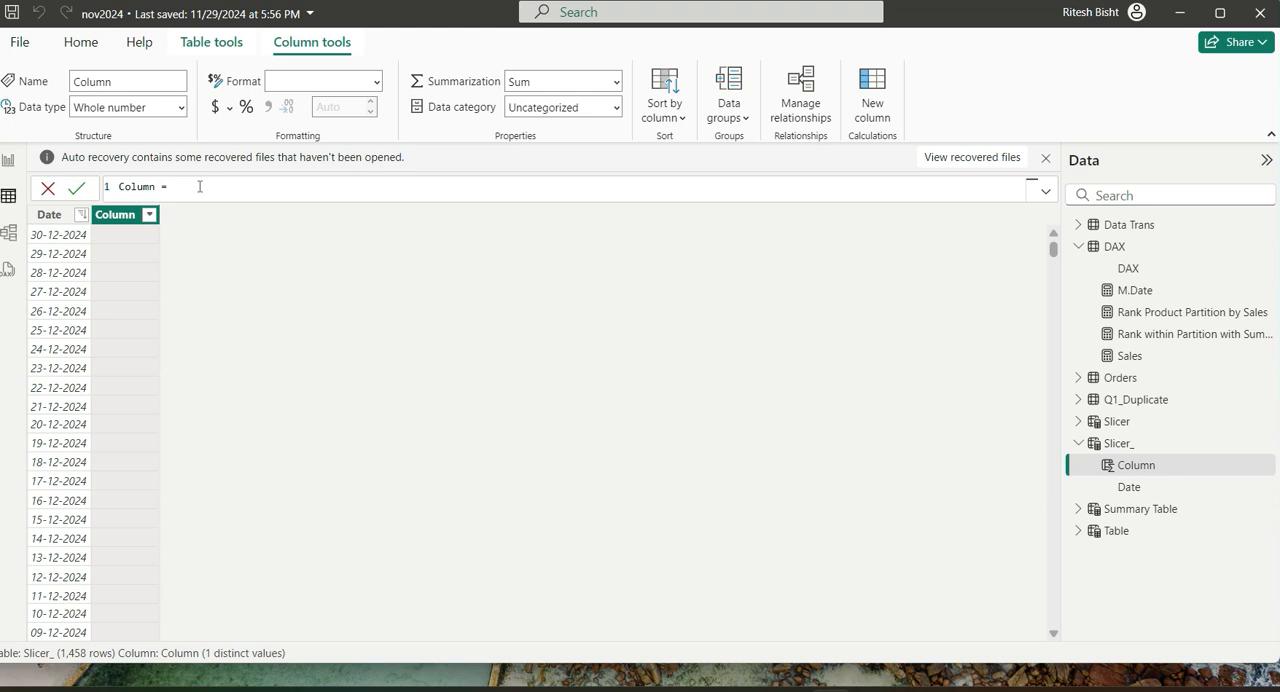
- Draft the new column formula if(Slicer_[Date]=TODAY(),"Today",date) in the formula bar
text(if()
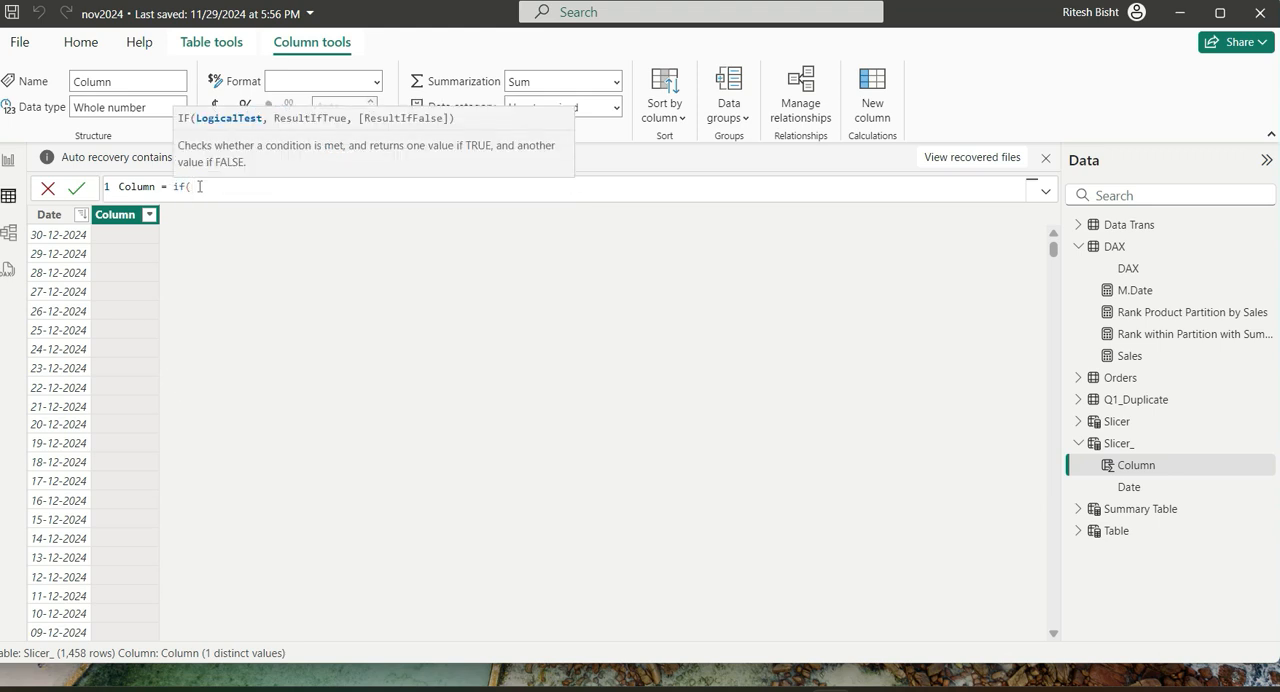
text(date)
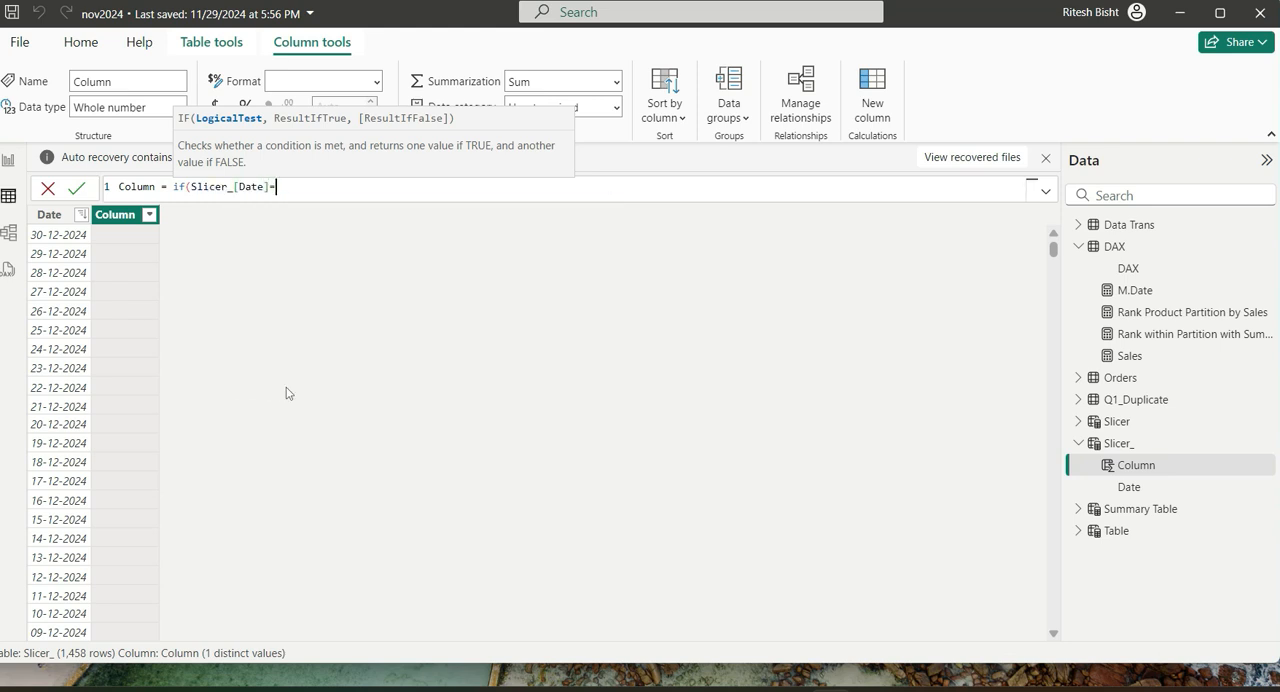
text(=TODAY())
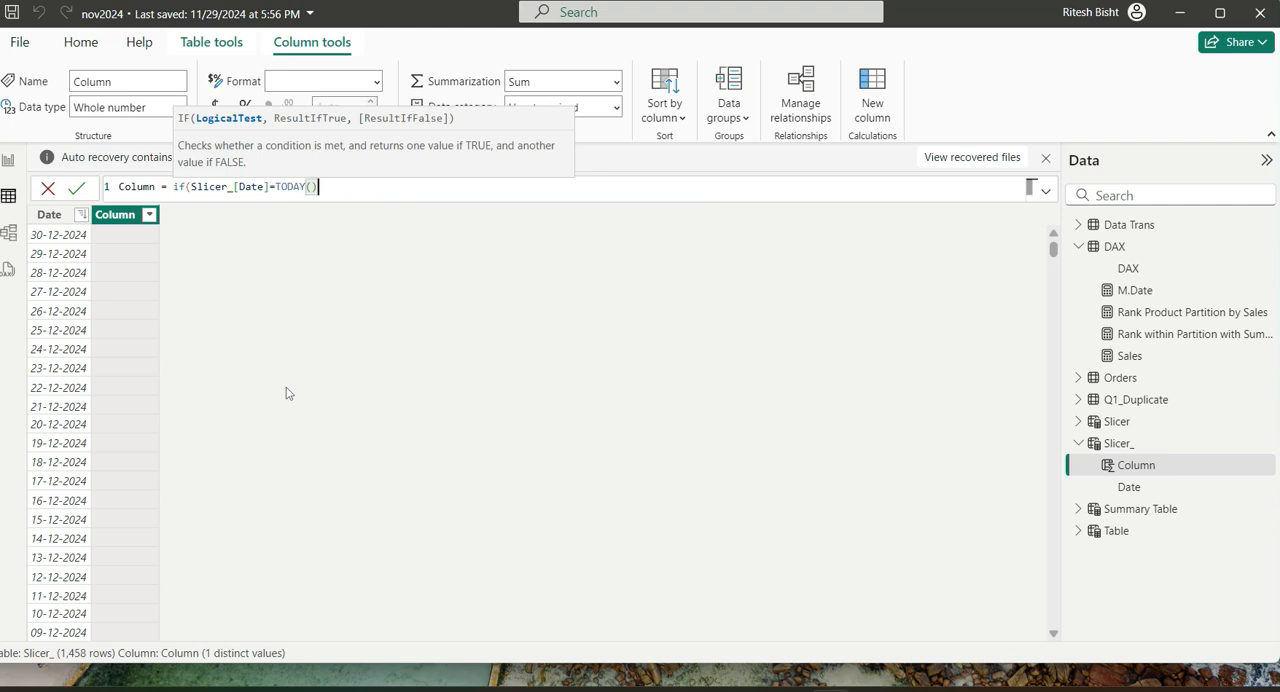
text(,)
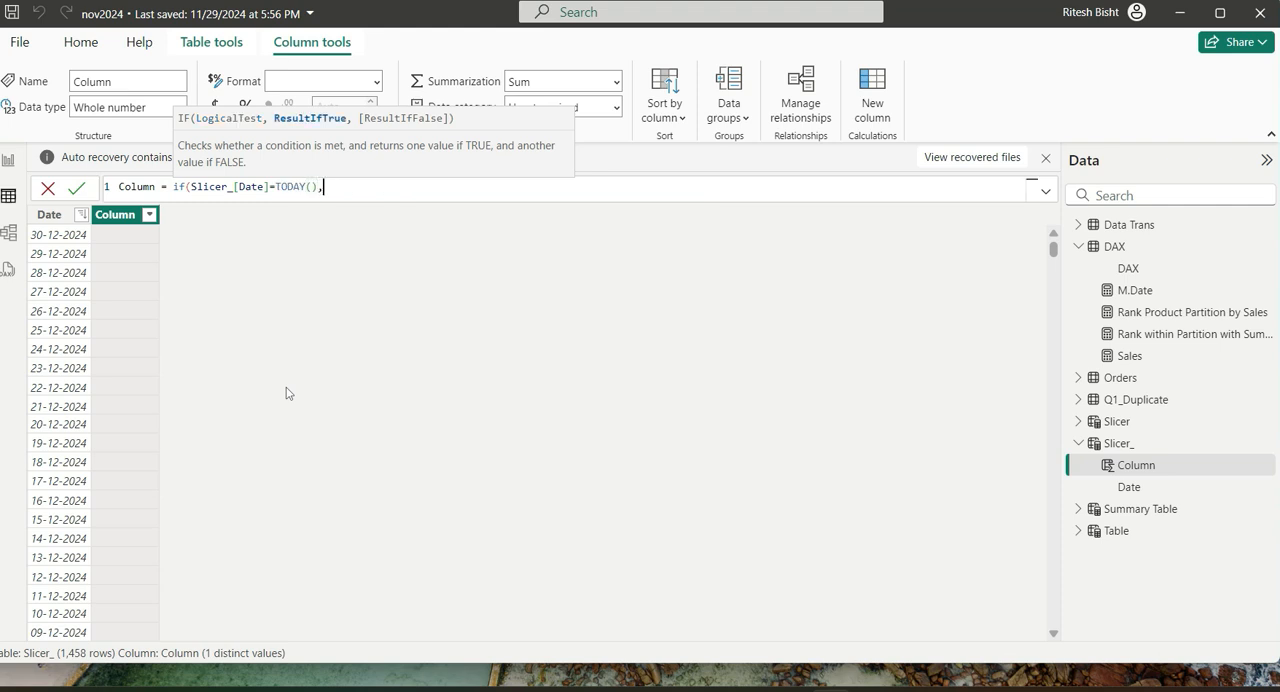
text("")
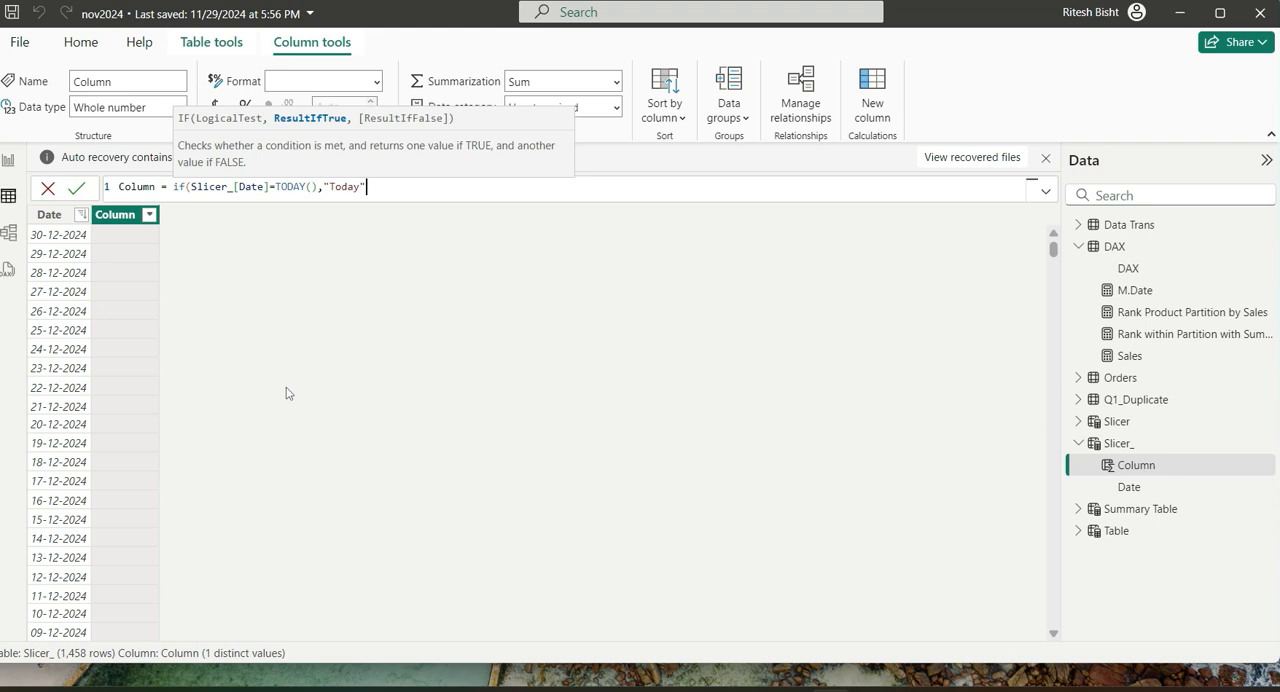
text(,date)
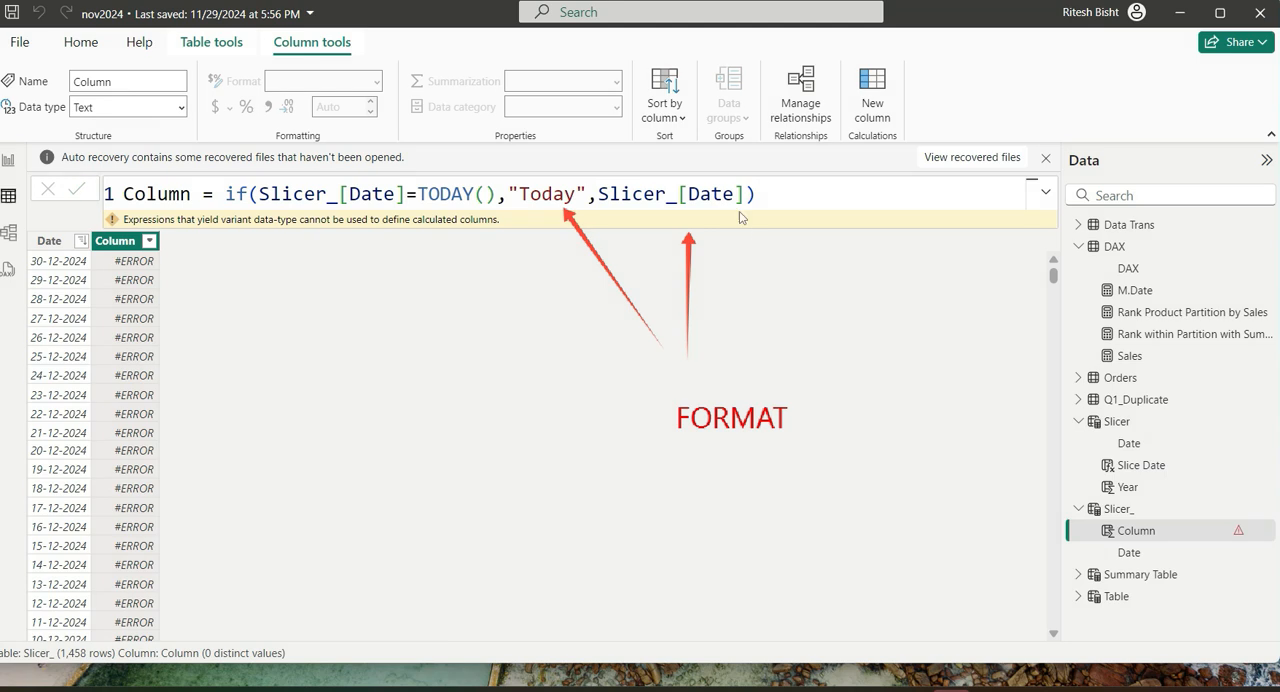
- Replace the date argument with FORMAT([Date], "yyyy-mm-dd") and commit the formula
double_click(670, 193)
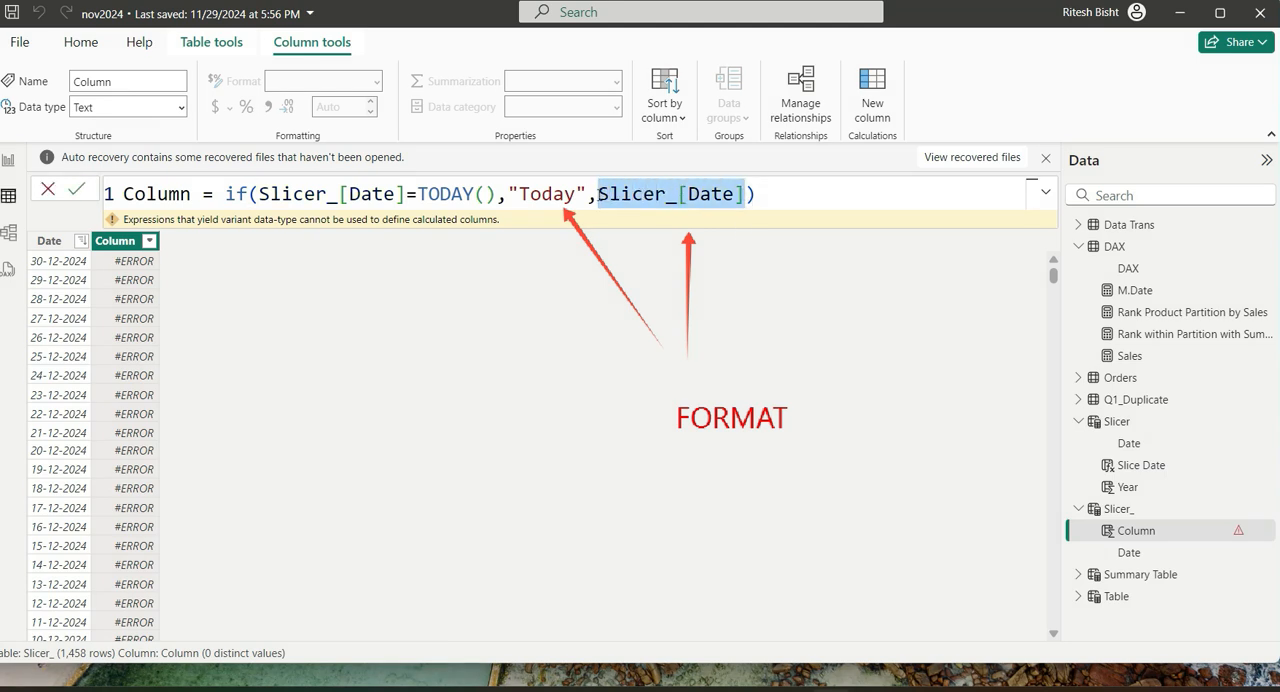
text(FORMAT([Date], "yyyy-mm-dd"))
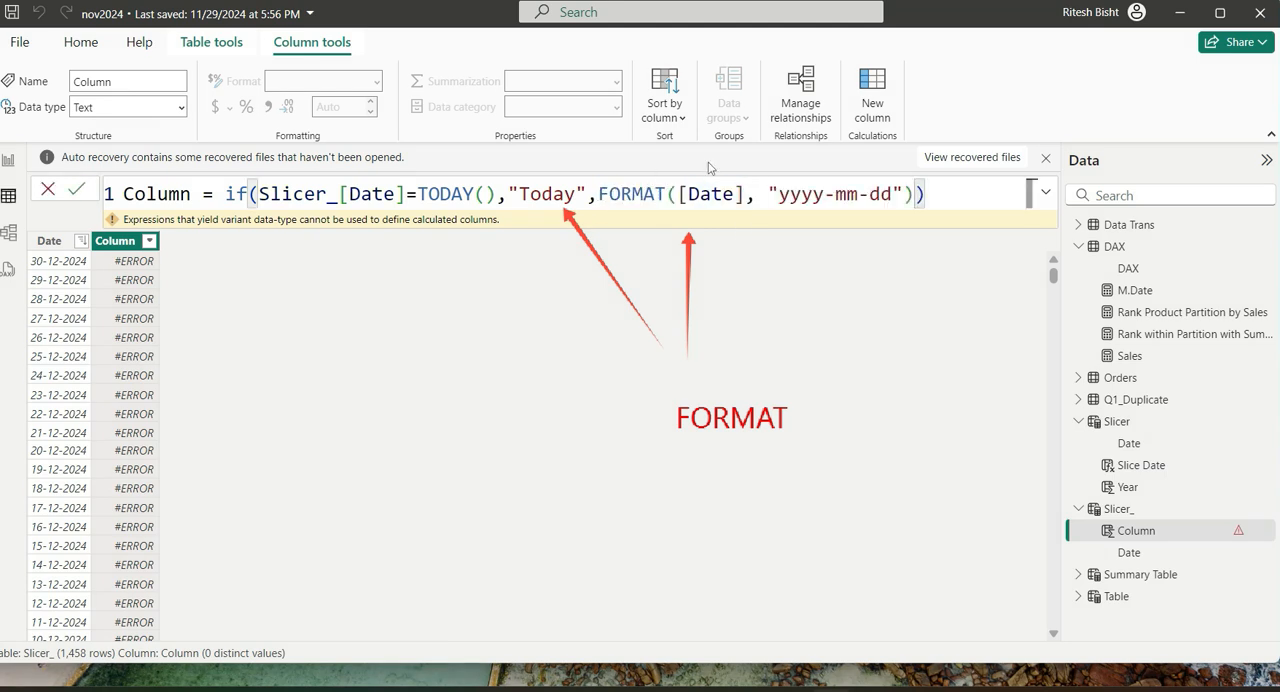
double_click(789, 194)
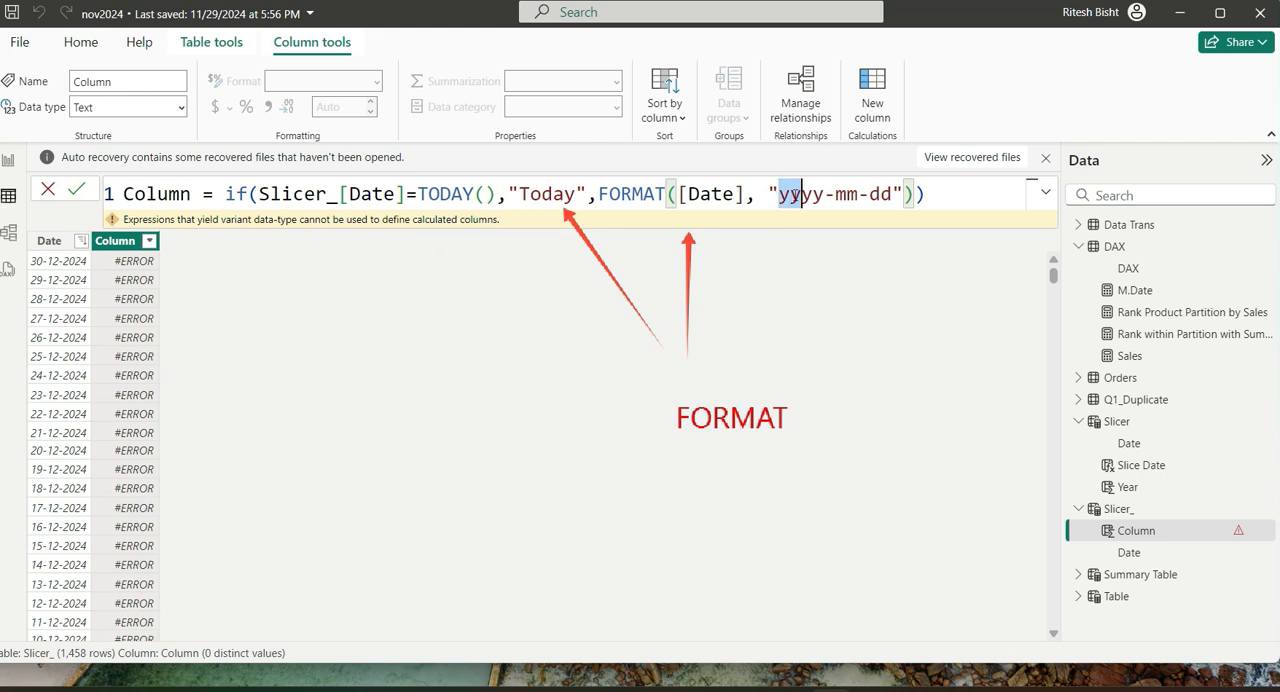
click(83, 194)
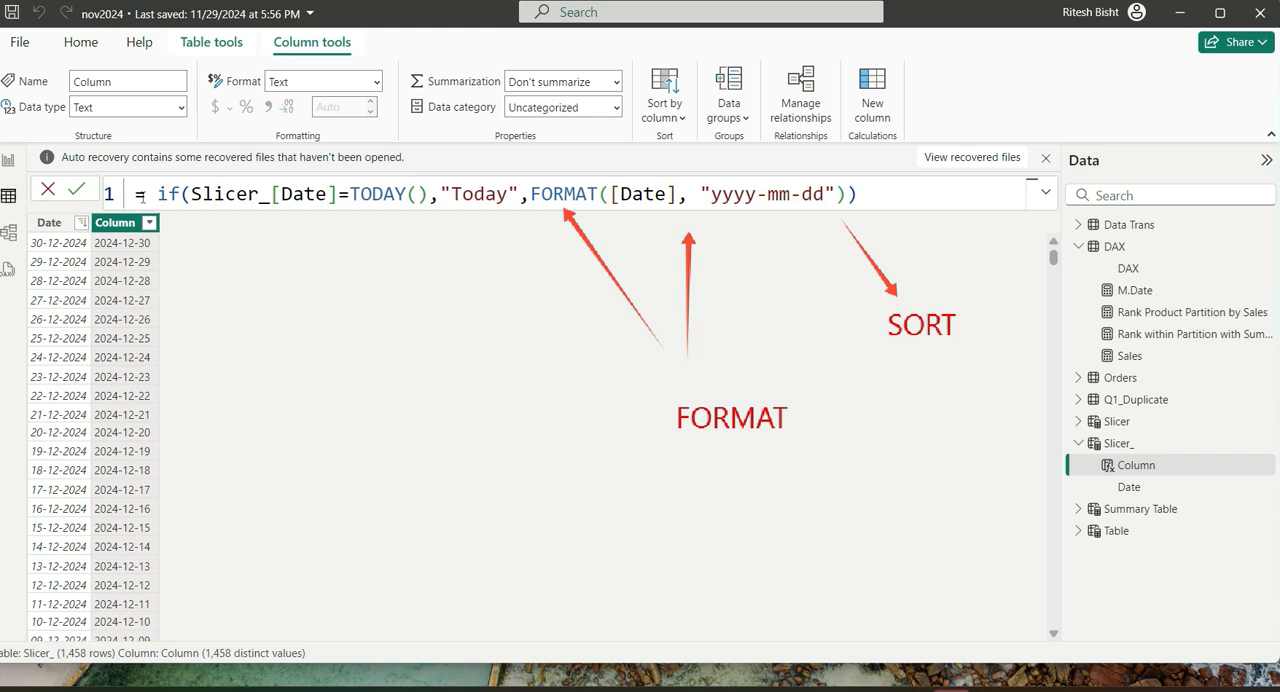
- Rename the column to Slice_Date and scroll to confirm 02-12-2024 reads Today
text(Slice_Date)
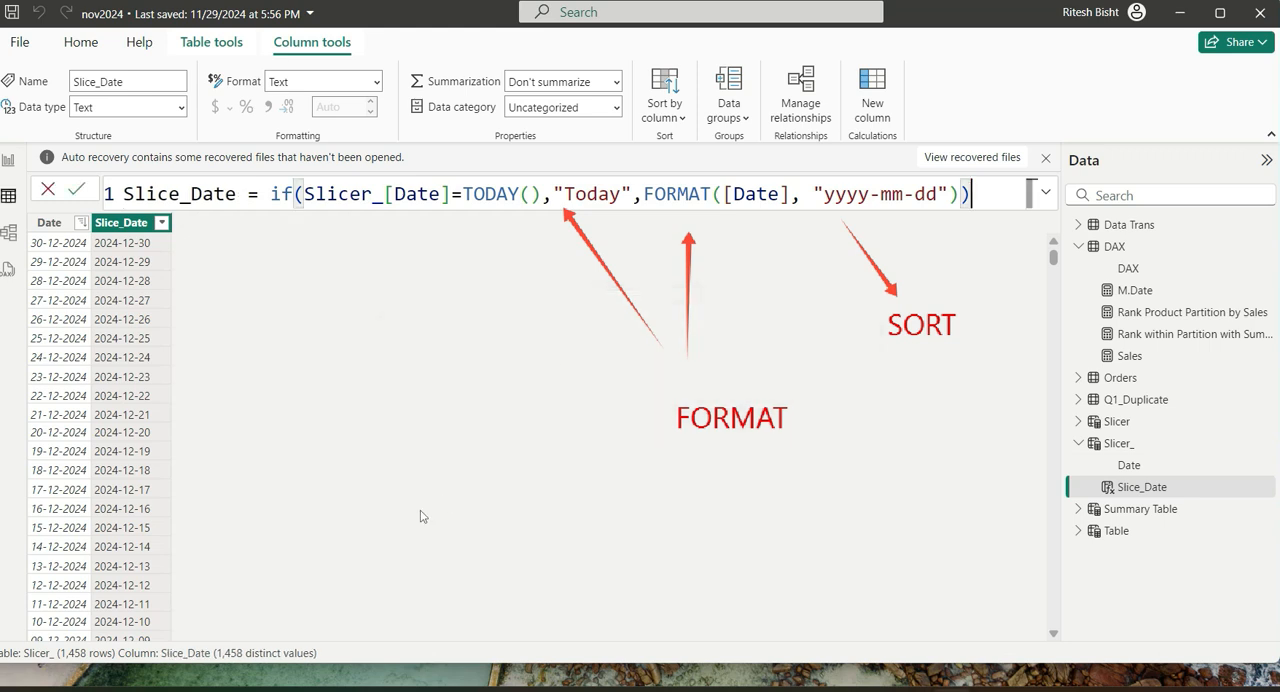
scroll(down, 3)
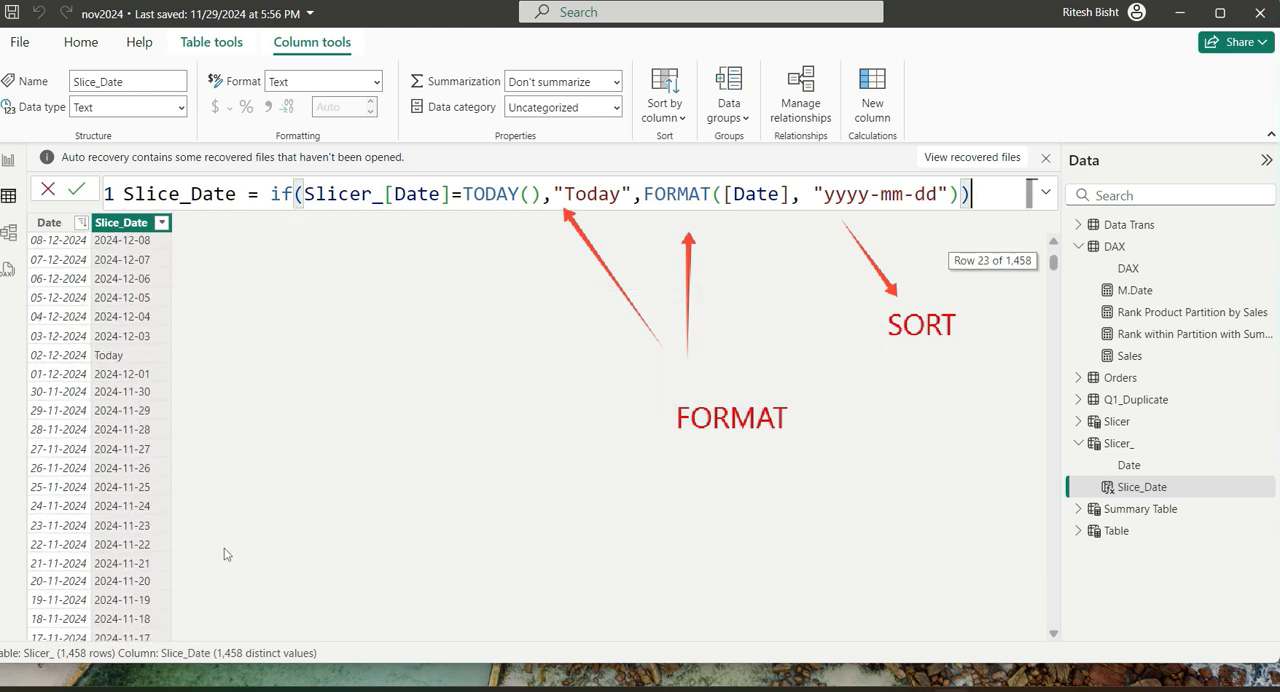
scroll(down, 3)
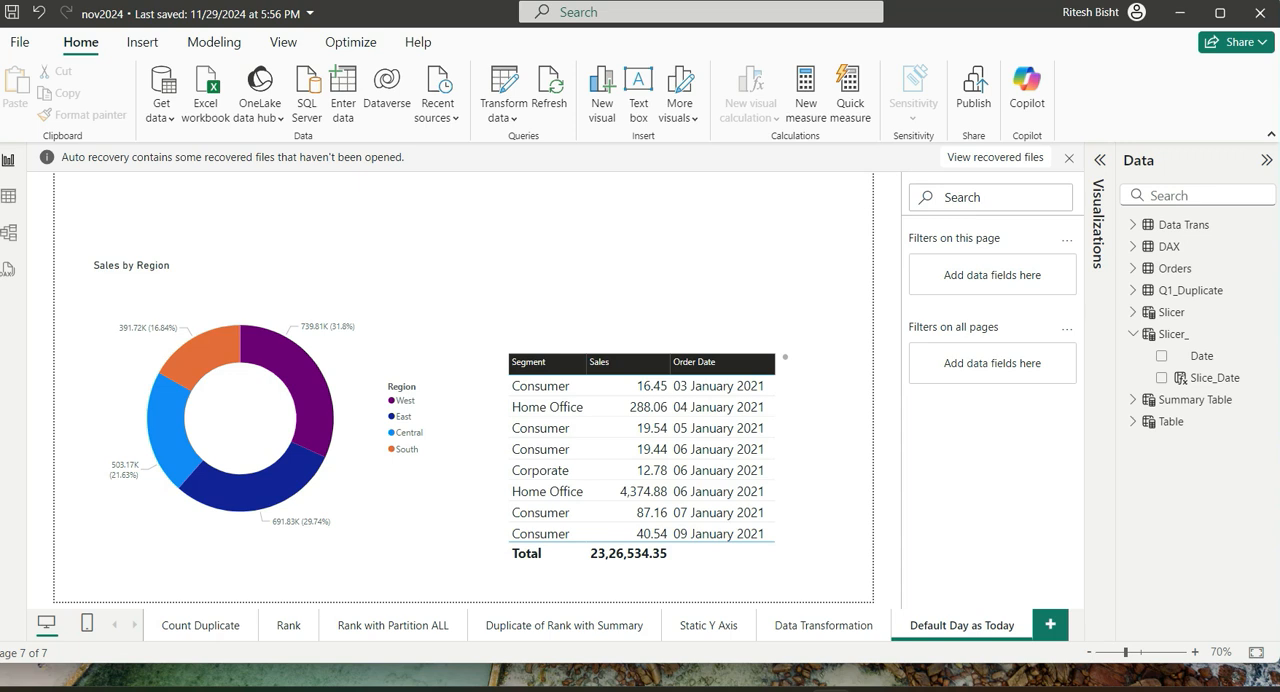
mouse_move(1212, 377)
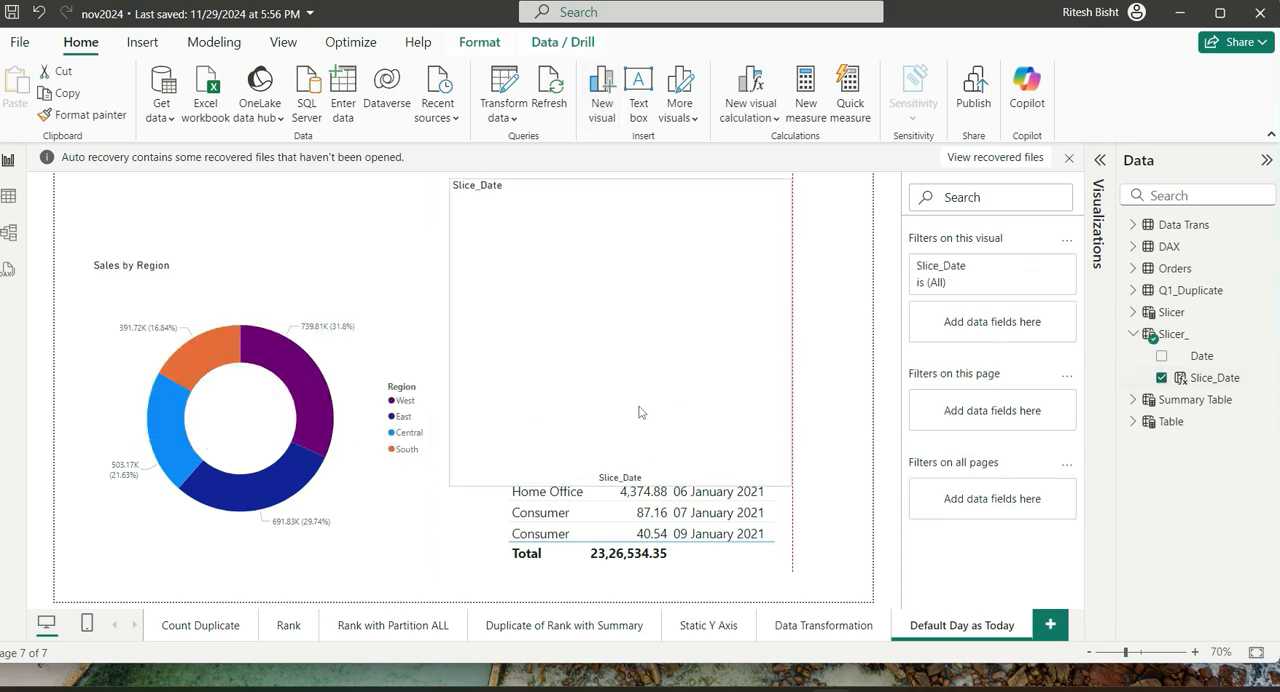
- Turn the Slice_Date visual into a slicer on the report page
click(620, 350)
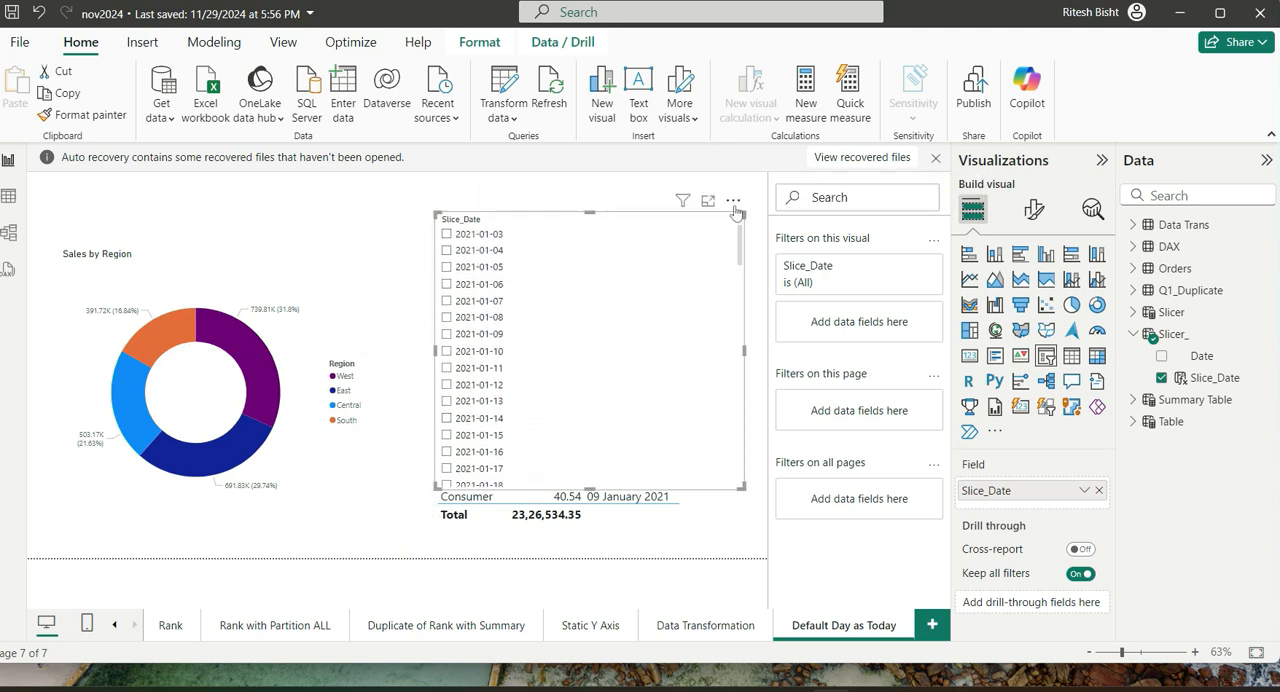
- Sort the Slice_Date slicer descending through More options so Today is listed first
click(733, 201)
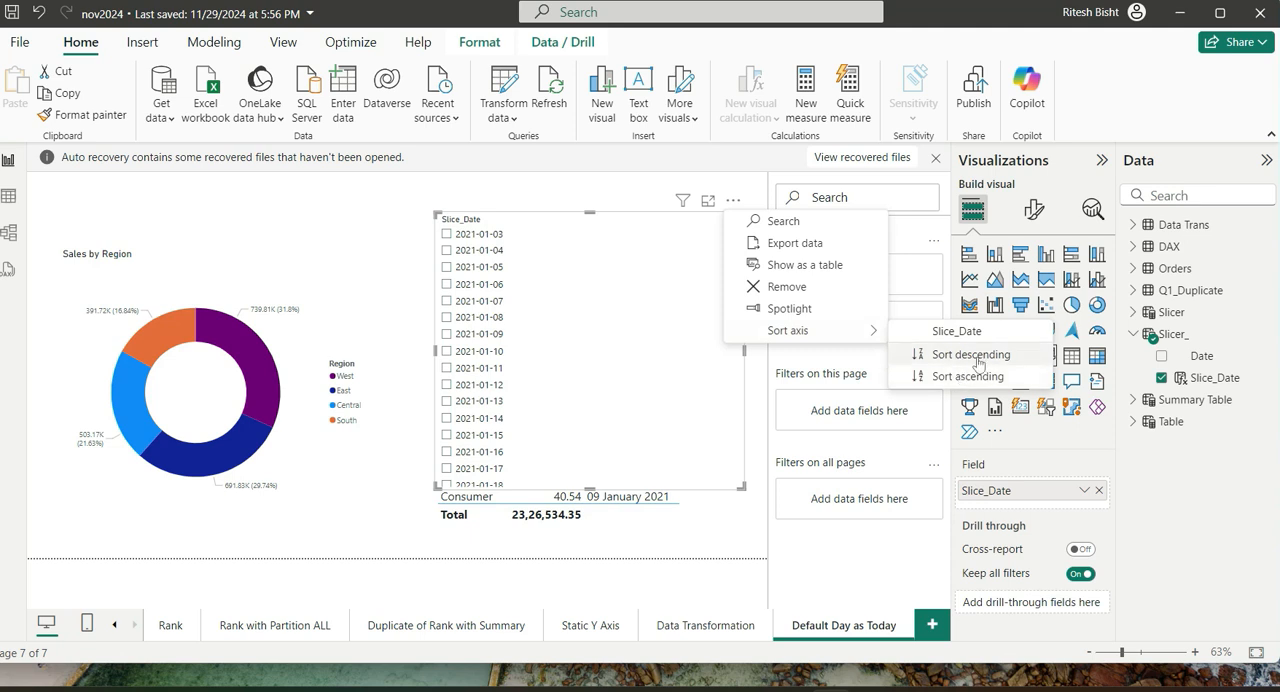
click(967, 354)
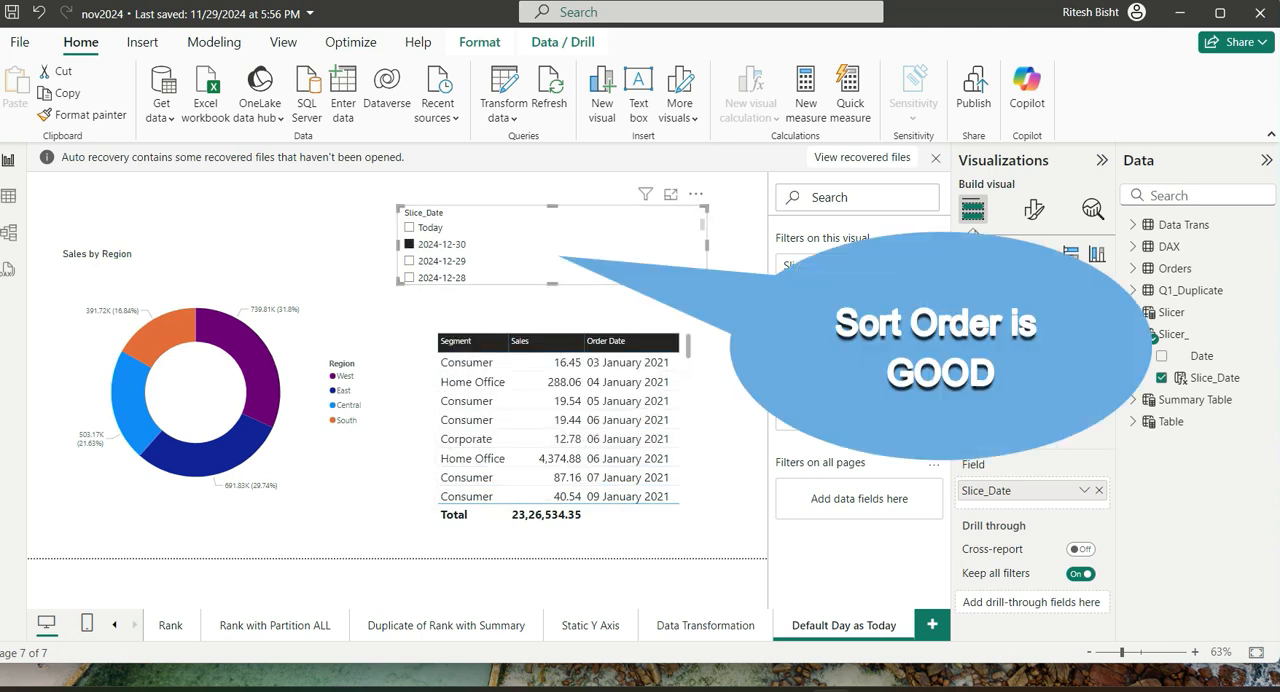
click(1034, 210)
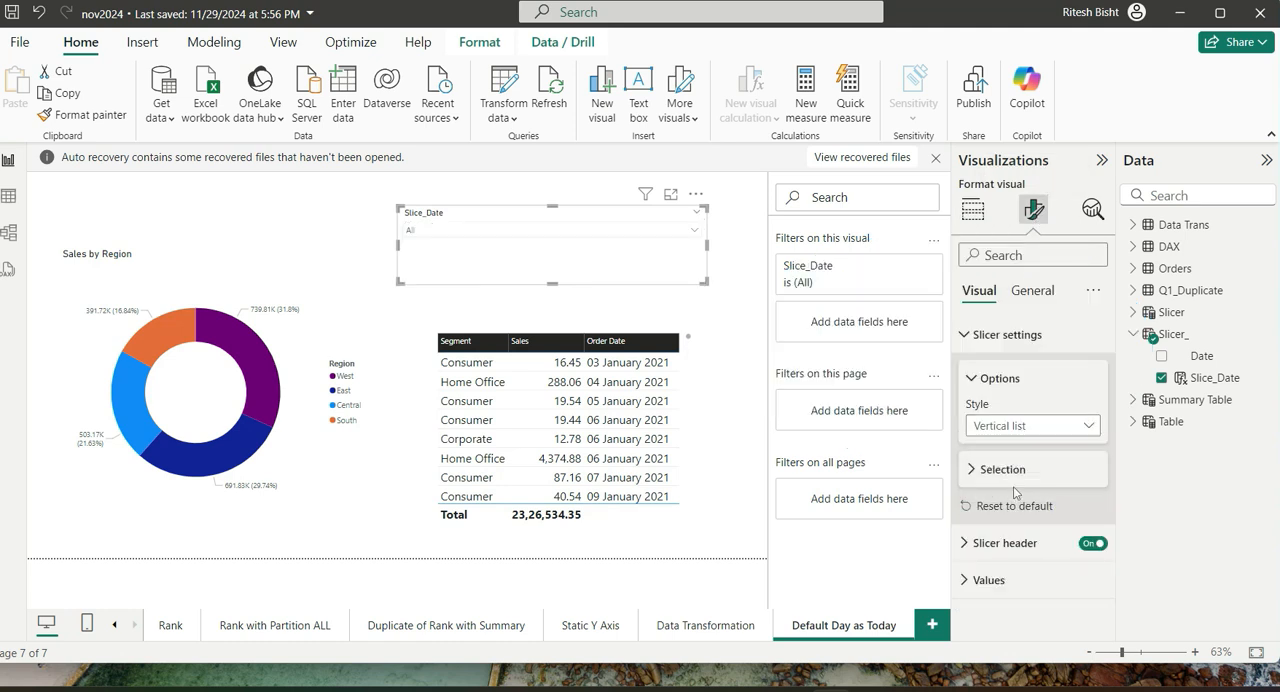
- Switch the slicer style to Dropdown and select Today, totalling 10,065.97
click(1032, 425)
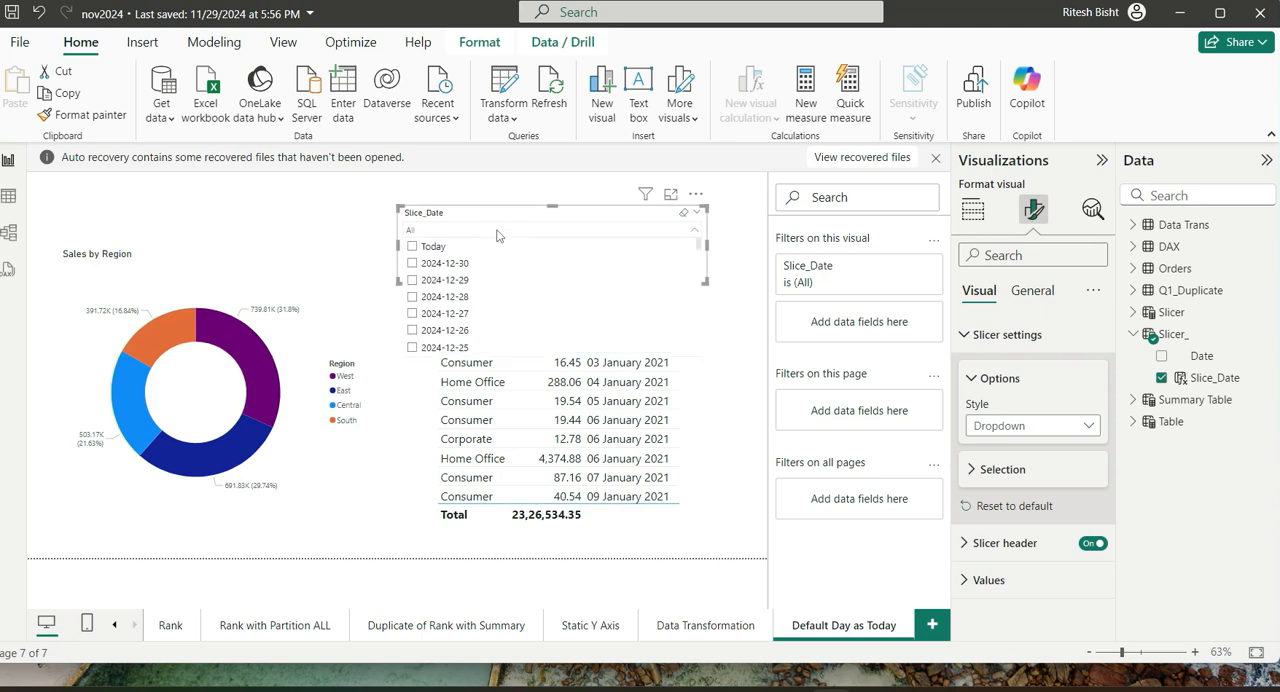
click(411, 246)
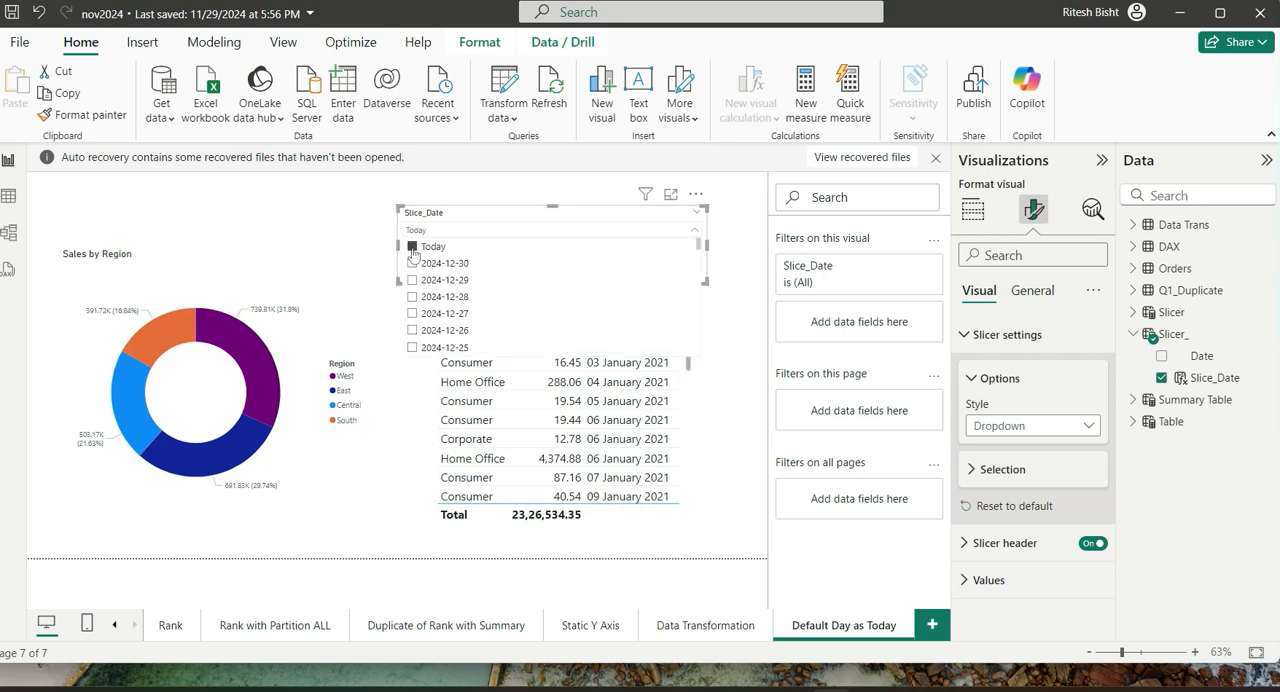
click(412, 246)
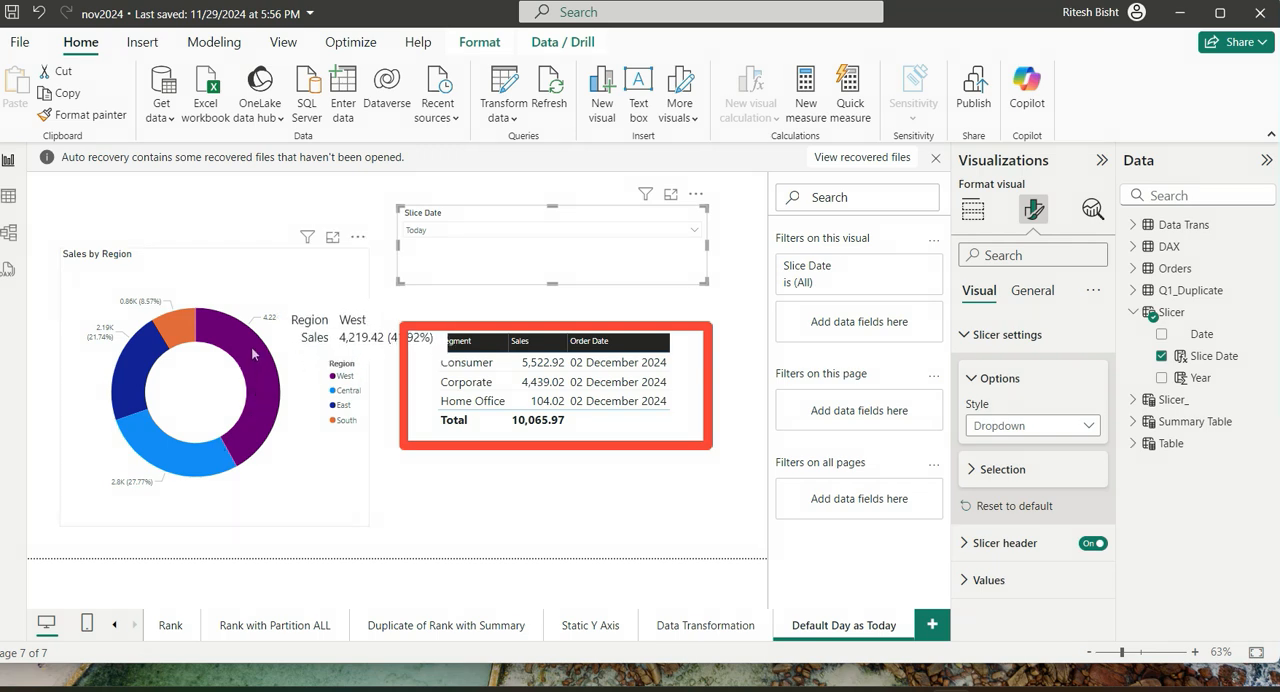
mouse_move(175, 320)
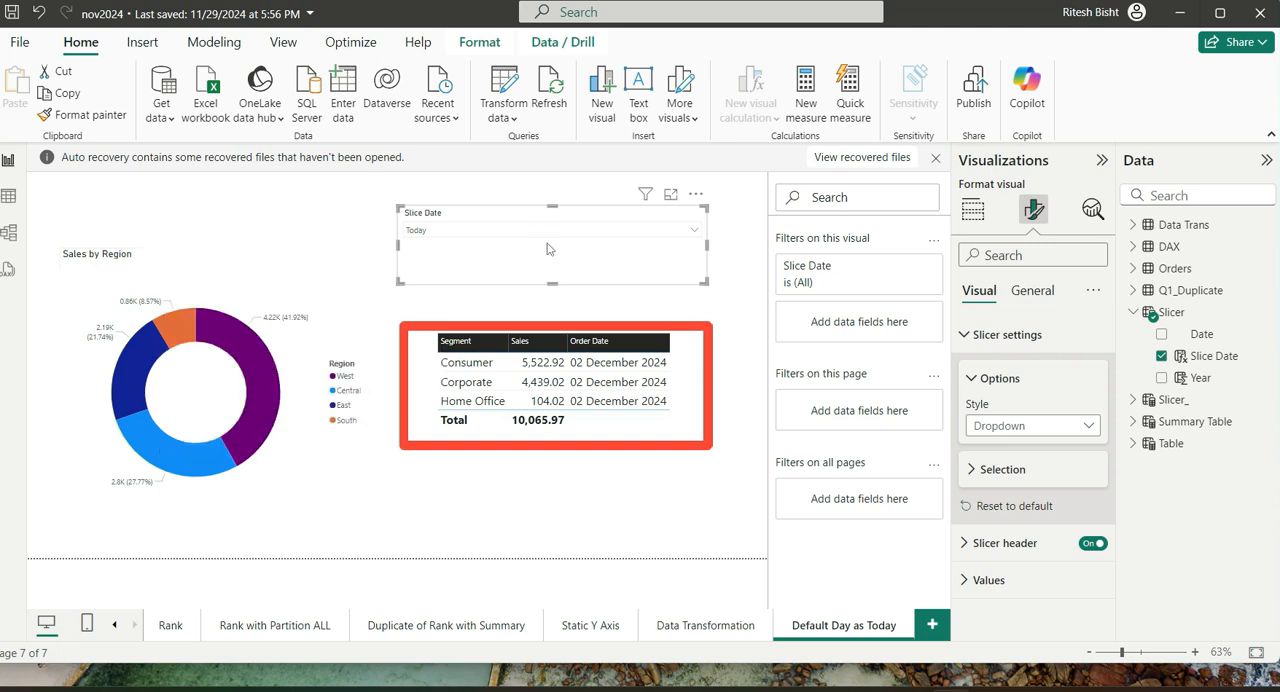
- Clear the slicer, try 2024-12-30 and 2024-12-27, then return to Today
click(694, 229)
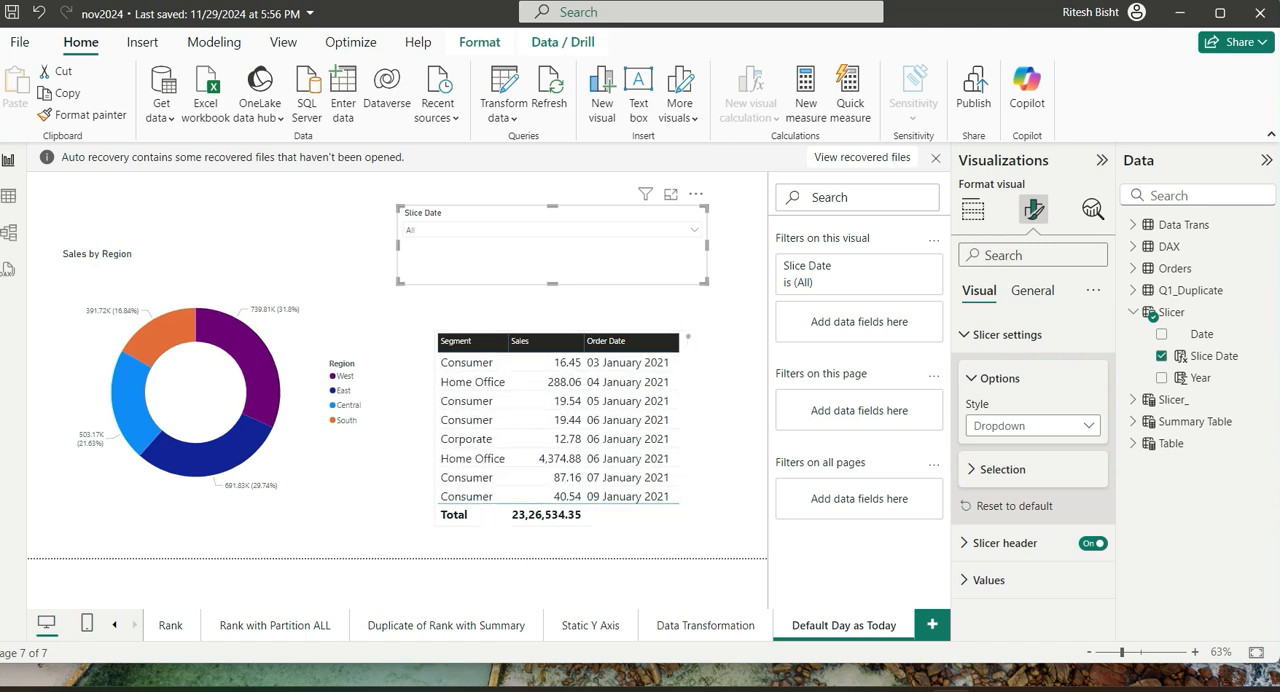
mouse_move(483, 180)
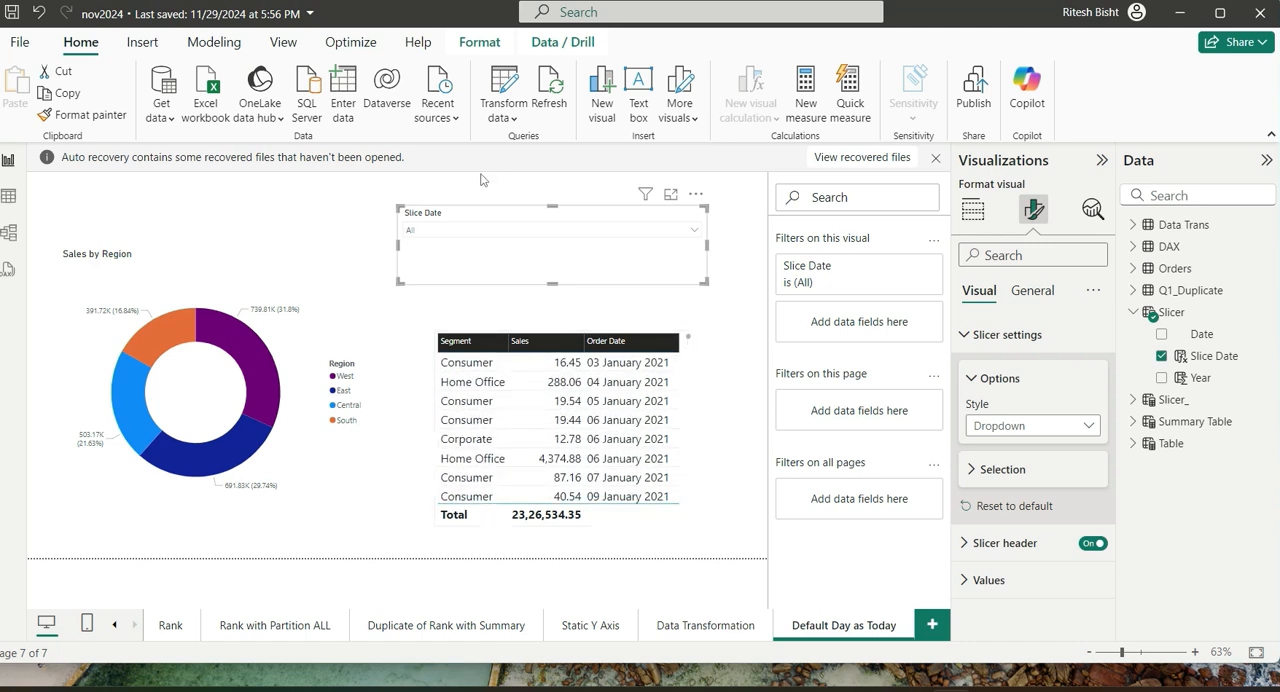
mouse_move(255, 345)
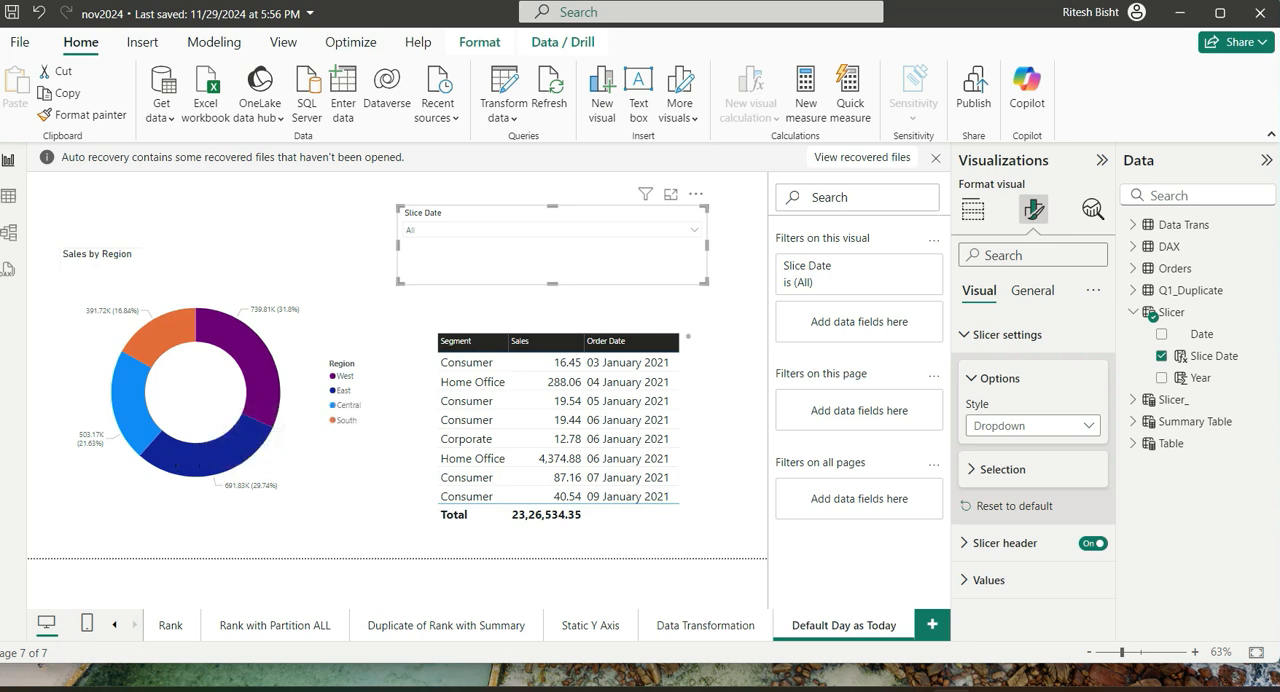
click(693, 230)
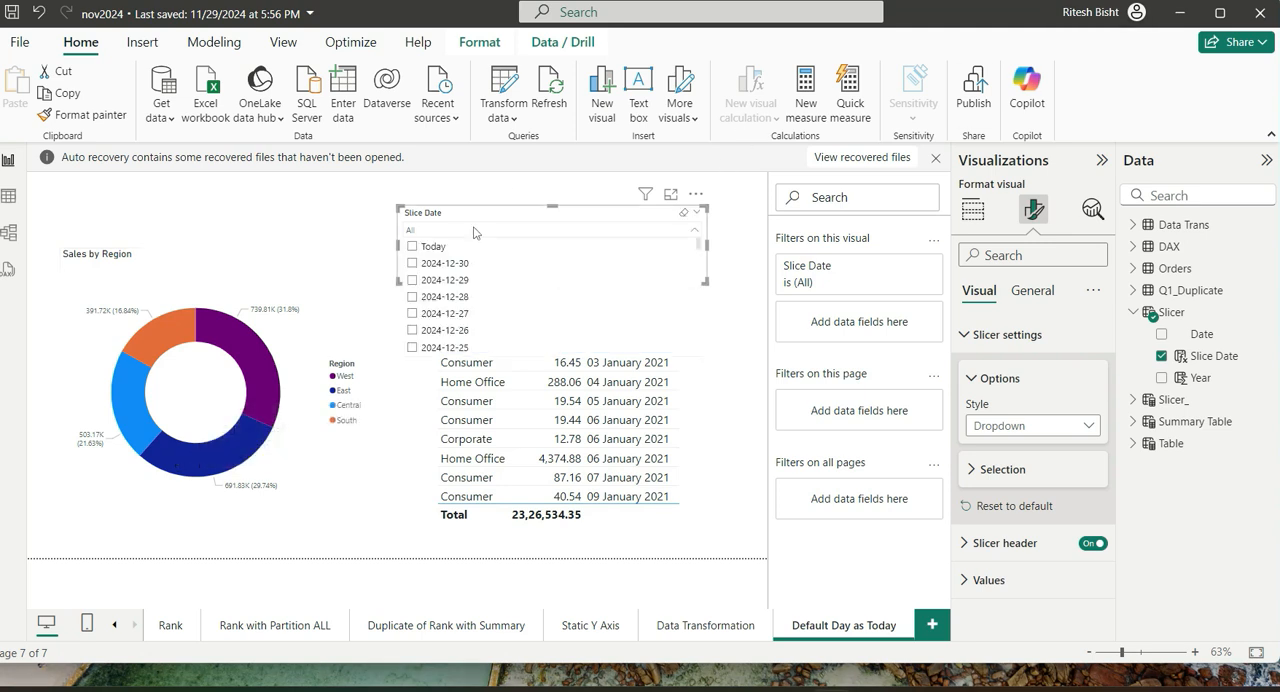
click(412, 263)
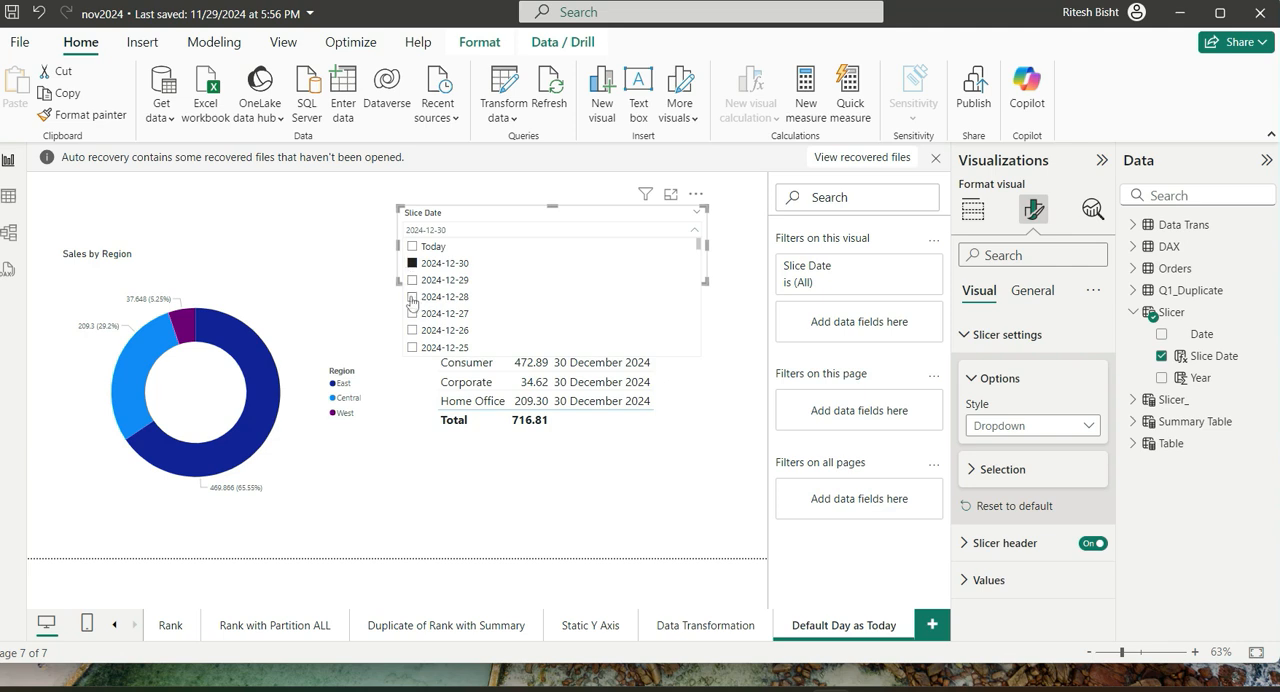
click(412, 313)
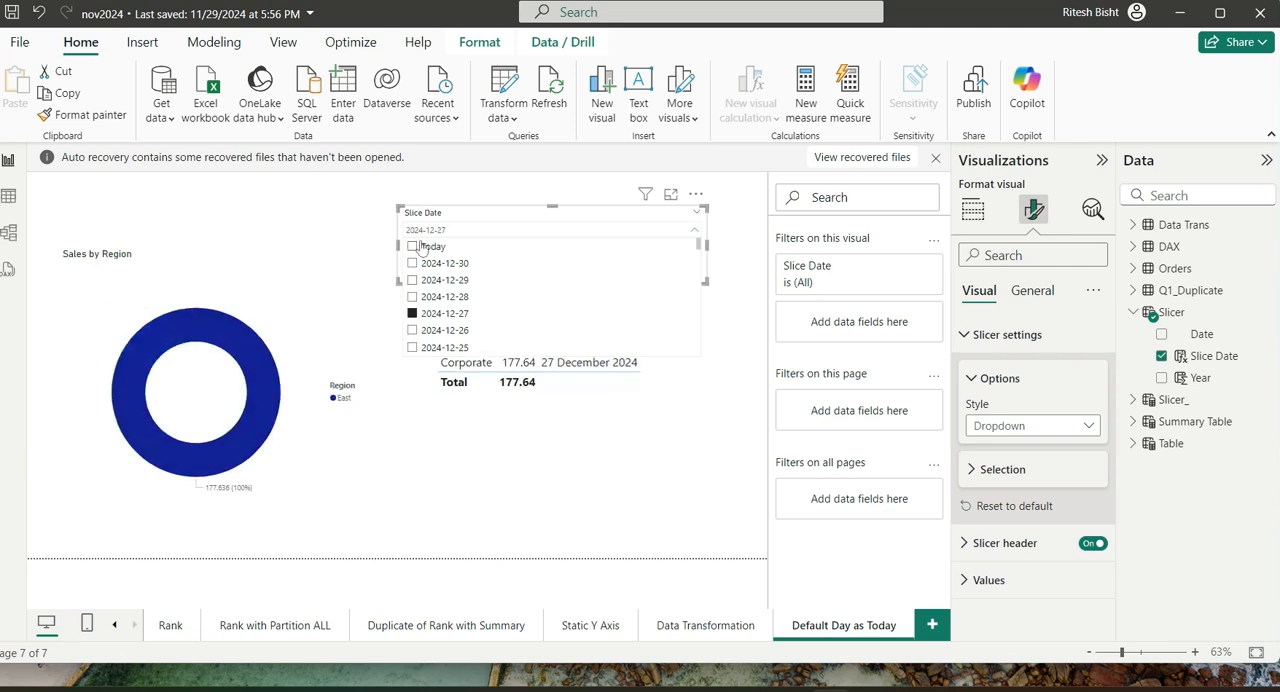
click(412, 246)
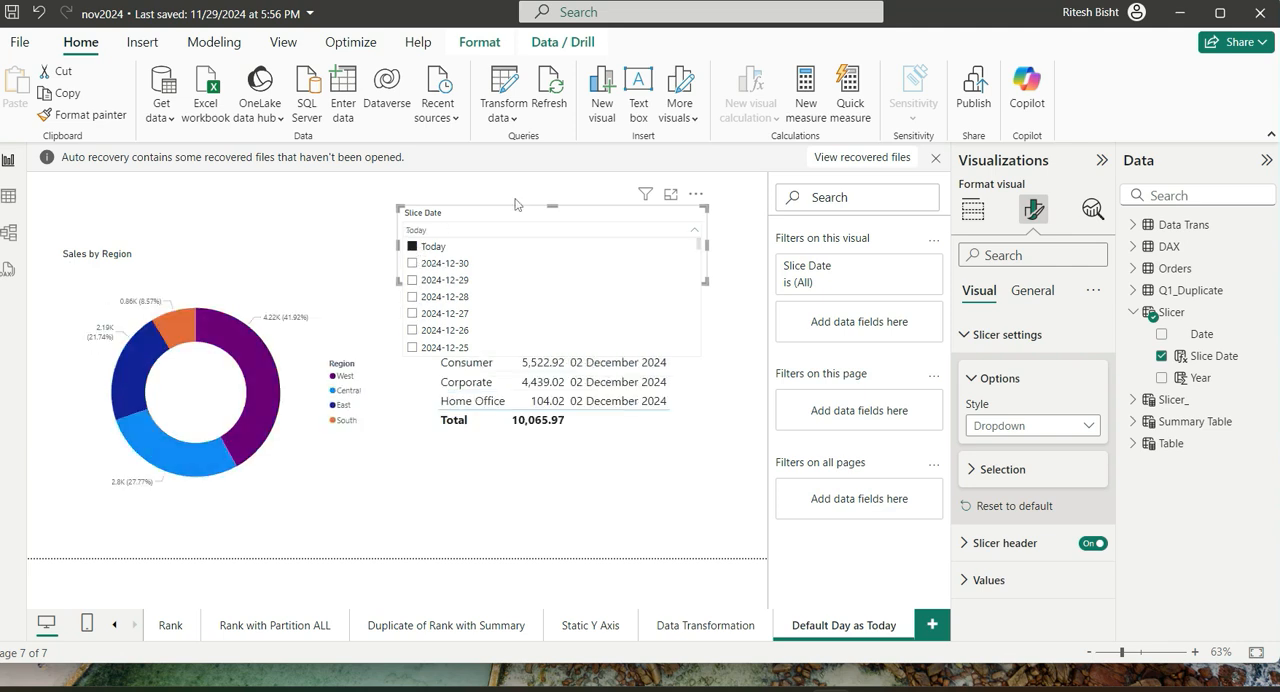